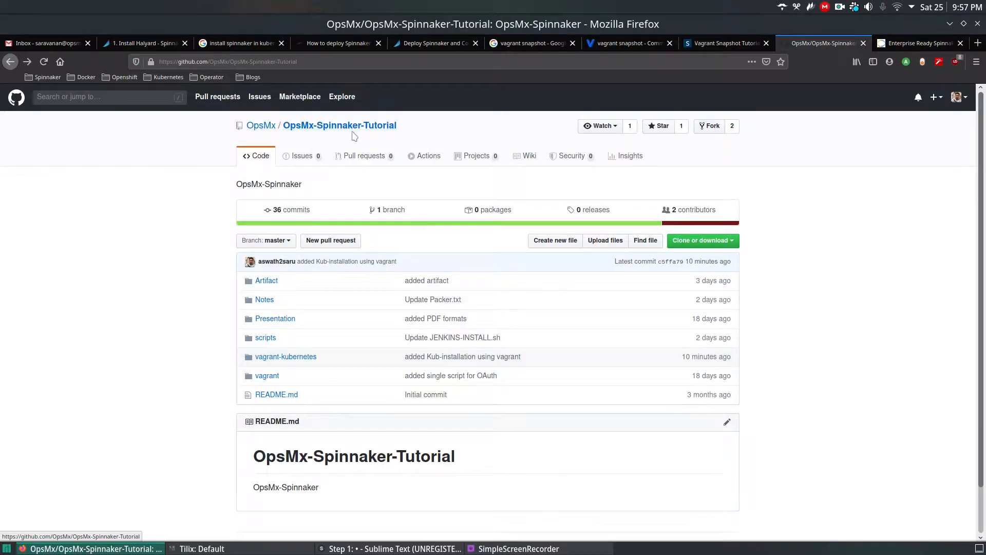
- Copy the OpsMx-Spinnaker-Tutorial HTTPS clone URL from GitHub and switch to the Sublime Text setup notes
{"action": "left_click", "coordinate": [700, 241]}
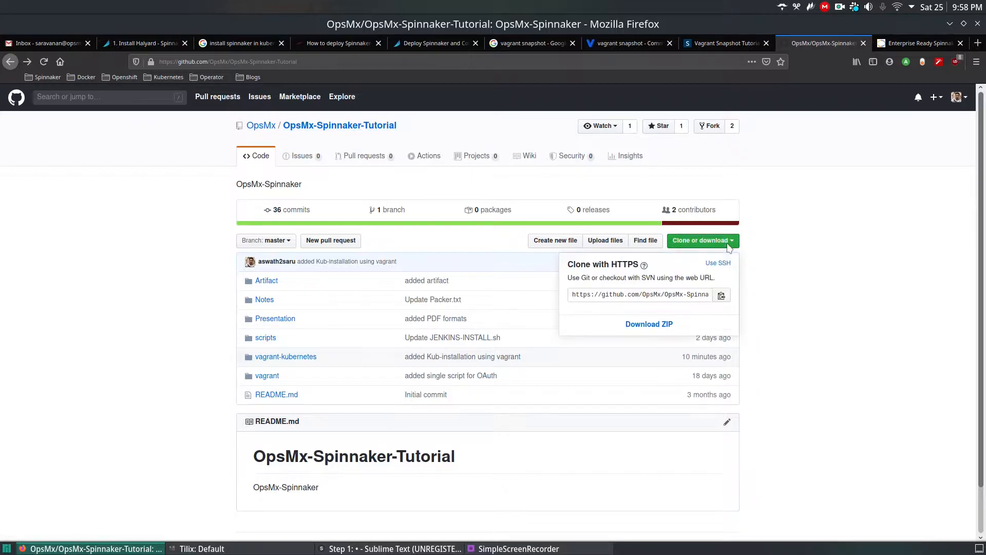
{"action": "left_click", "coordinate": [641, 294]}
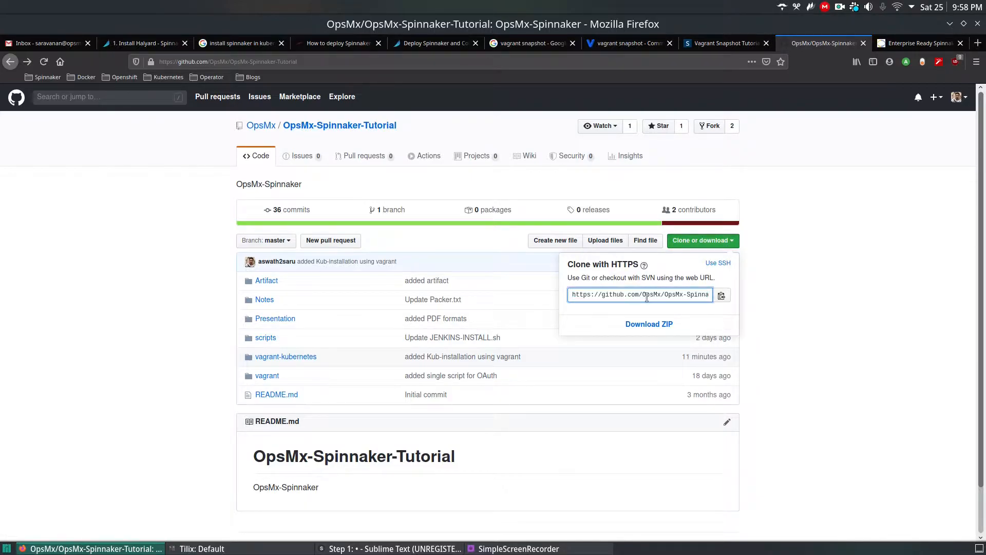
{"action": "right_click", "coordinate": [639, 294]}
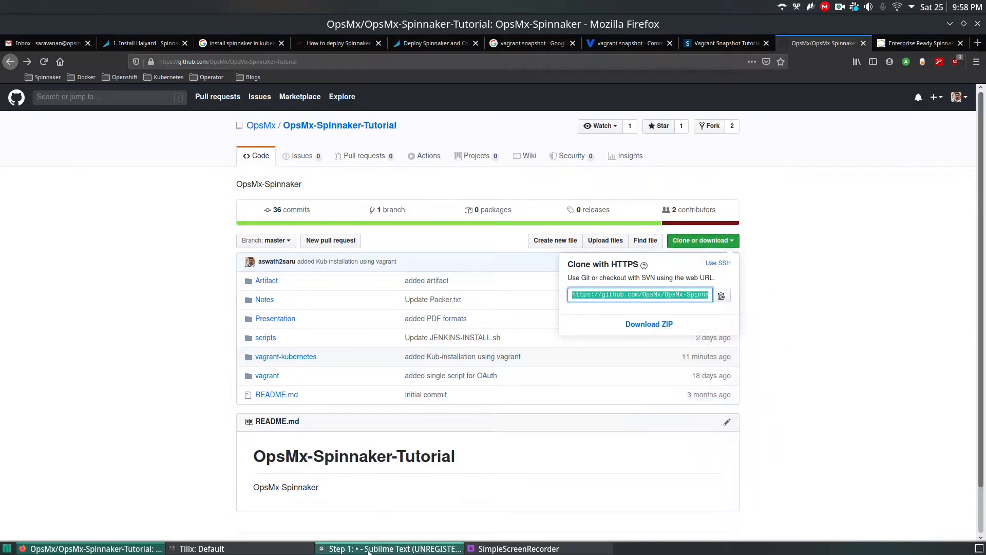
{"action": "left_click", "coordinate": [390, 549]}
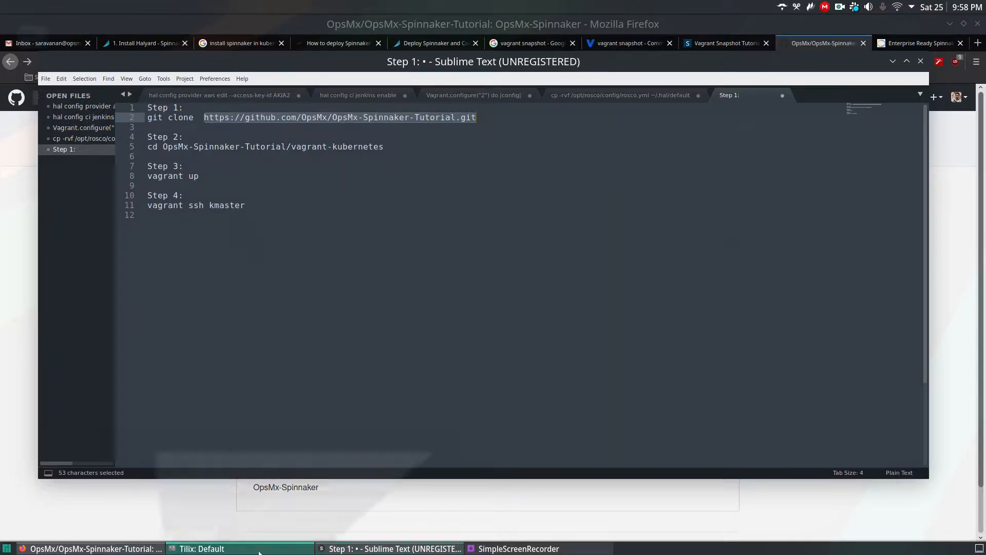
- In vagrant-kubernetes, list the bootstrap scripts and Vagrantfile with ls, then return to the notes
{"action": "left_click", "coordinate": [202, 549]}
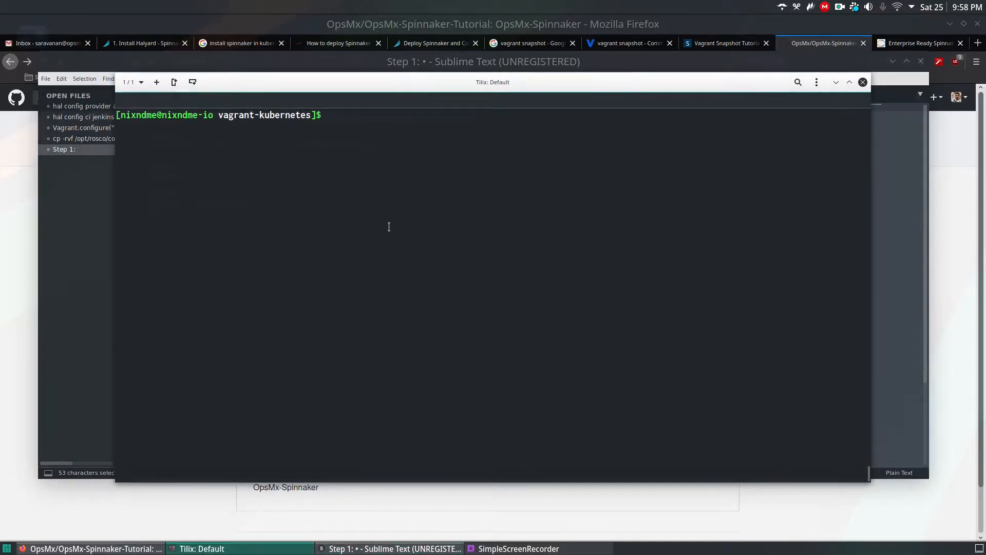
{"action": "type", "text": "cd"}
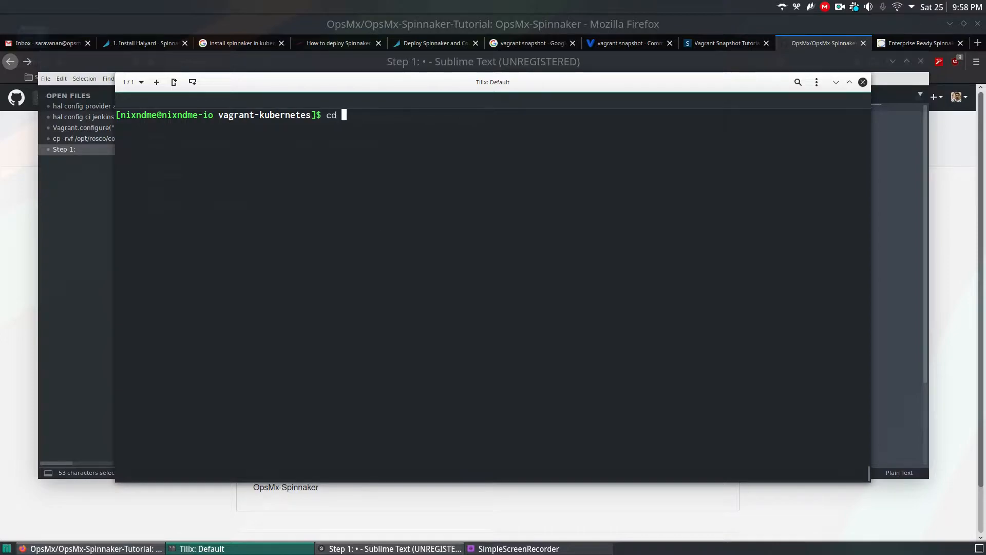
{"action": "double_click", "coordinate": [264, 115]}
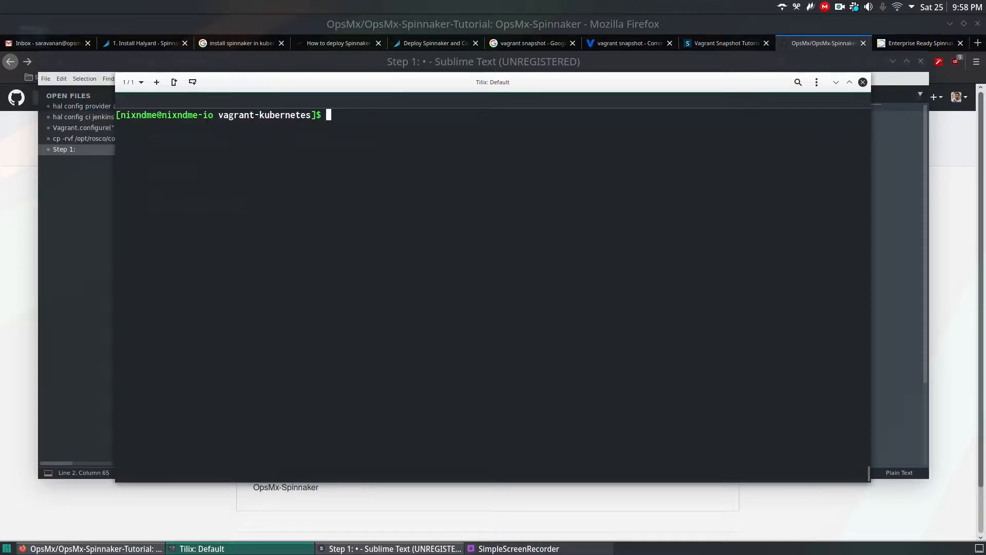
{"action": "type", "text": "ls"}
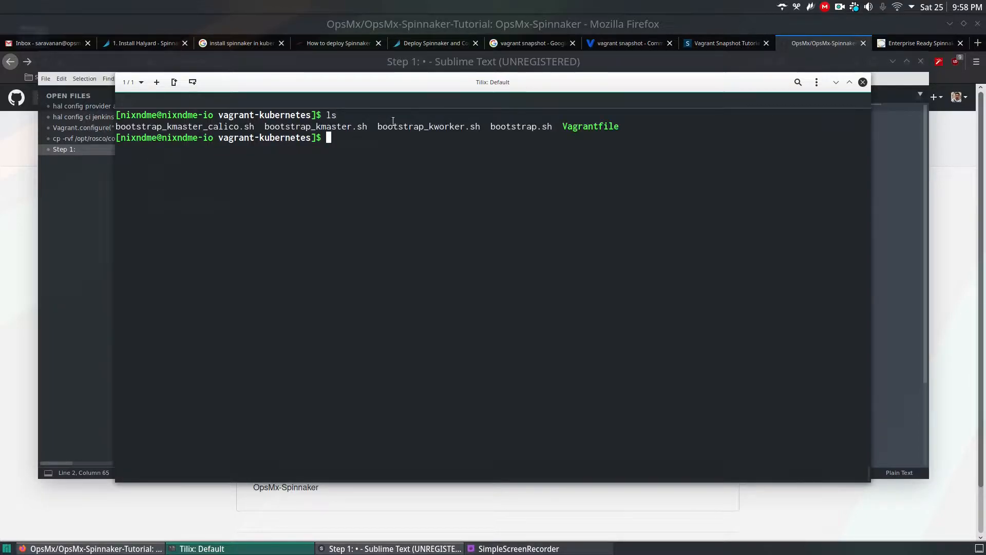
{"action": "double_click", "coordinate": [590, 126]}
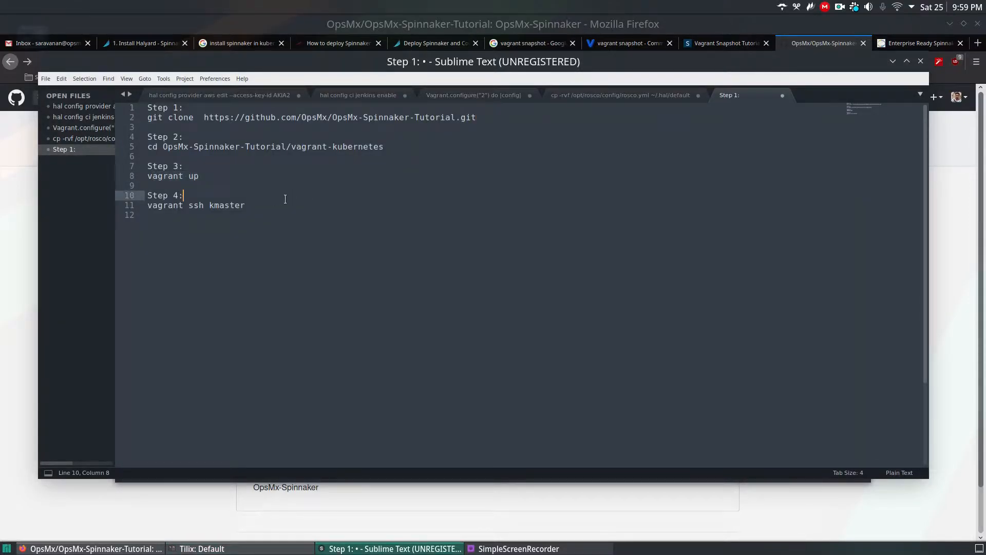
- Print the Vagrantfile and highlight its common bootstrap.sh provisioning line
{"action": "left_click", "coordinate": [201, 548]}
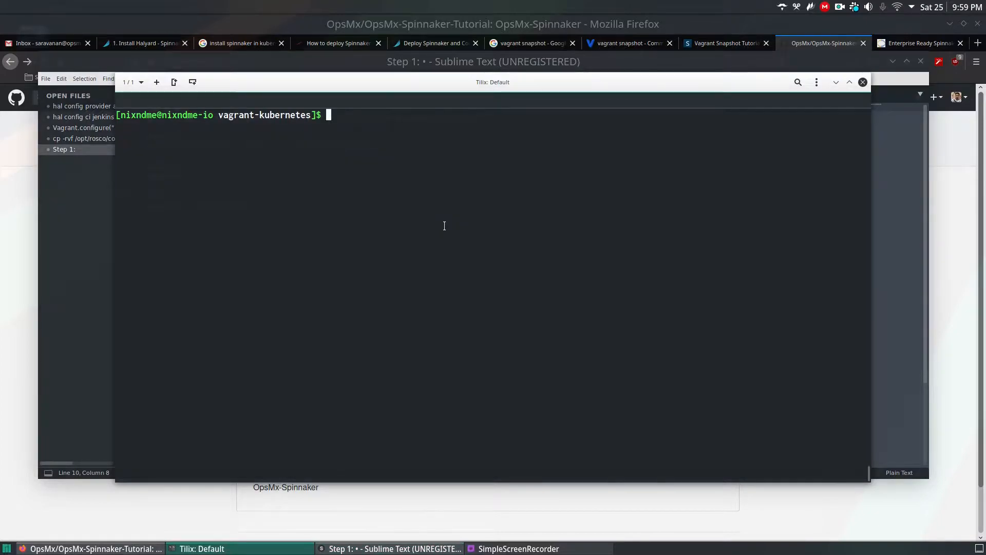
{"action": "type", "text": "vag"}
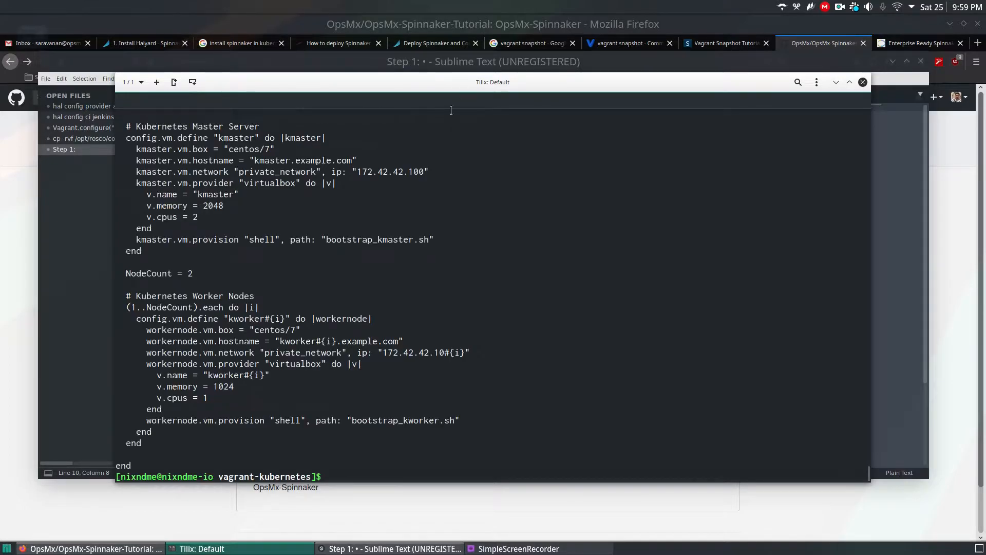
{"action": "type", "text": "cat Vagrantfile"}
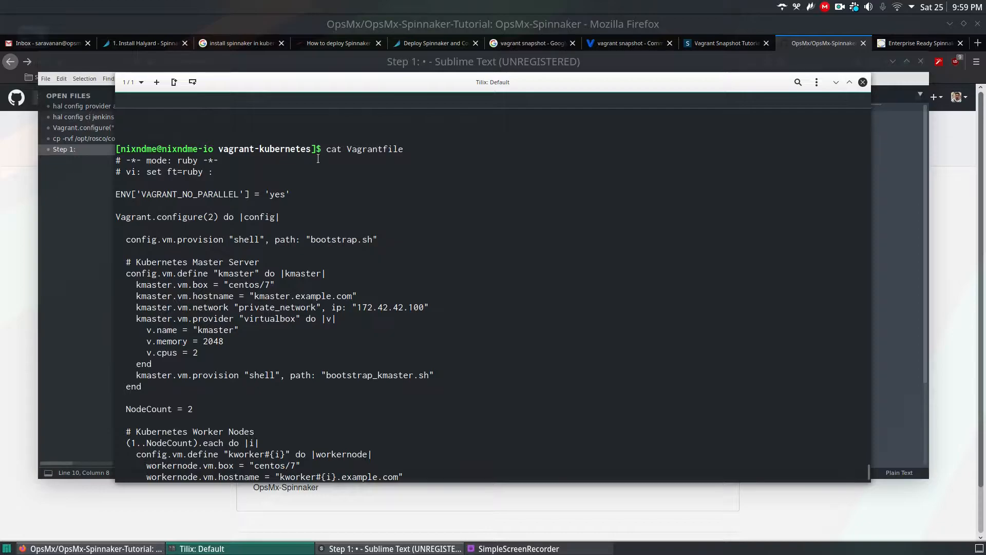
{"action": "mouse_move", "coordinate": [321, 183]}
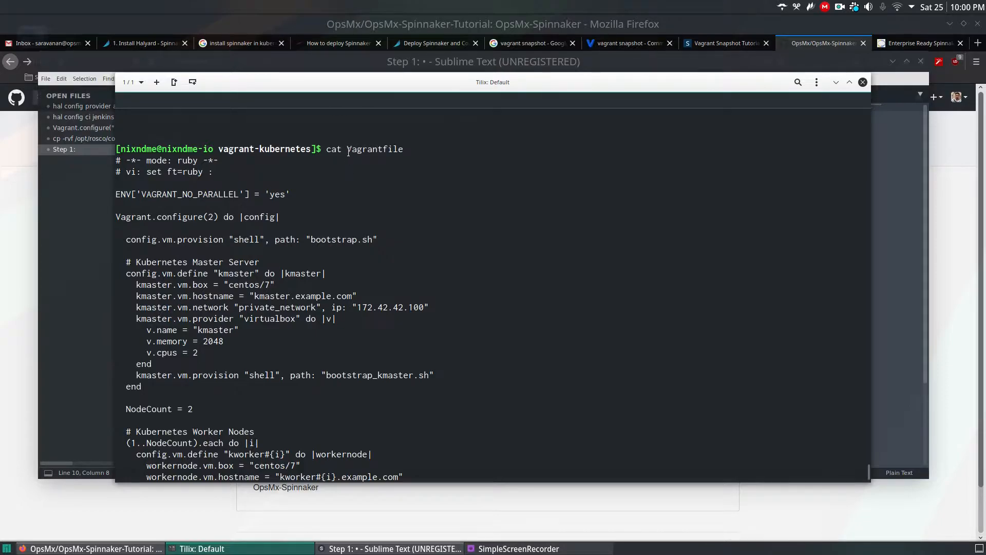
{"action": "double_click", "coordinate": [374, 149]}
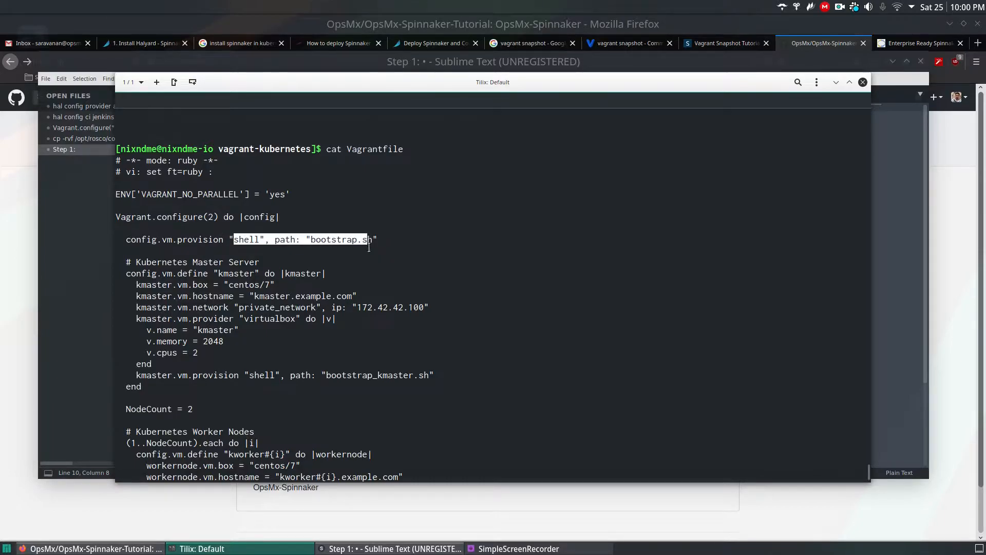
- Highlight bootstrap.sh, kmaster's 2048 memory, its server block and NodeCount 2, then cat bootstrap.sh
{"action": "double_click", "coordinate": [338, 239]}
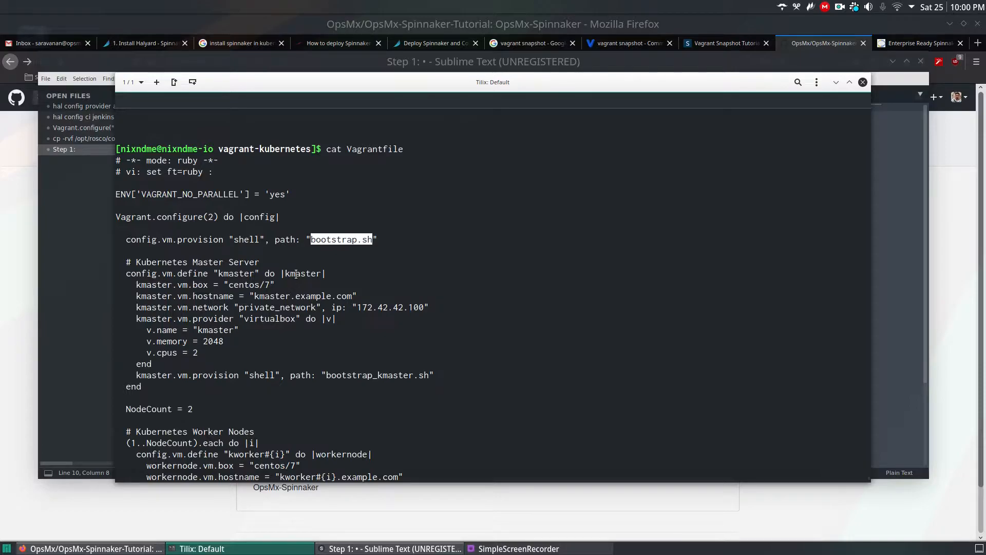
{"action": "double_click", "coordinate": [303, 273]}
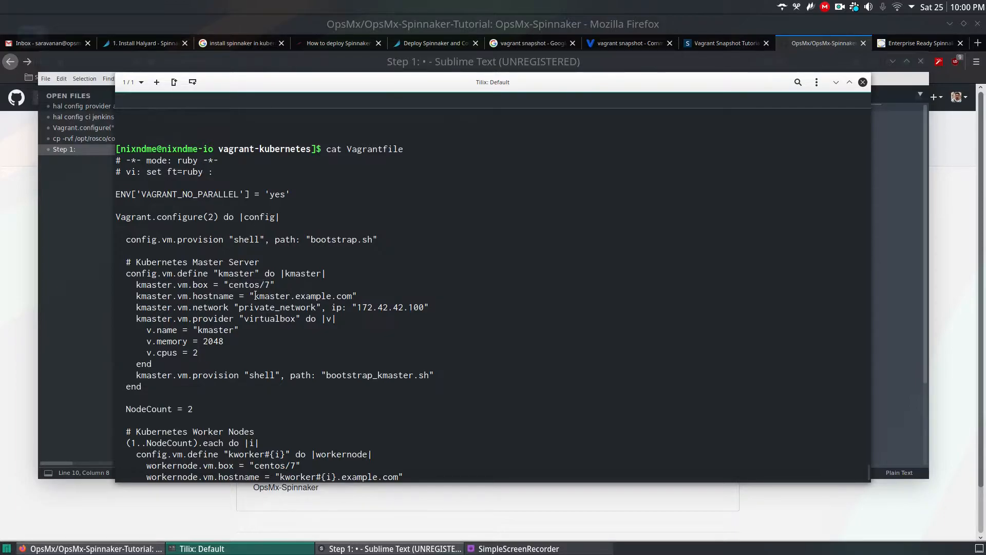
{"action": "double_click", "coordinate": [301, 296]}
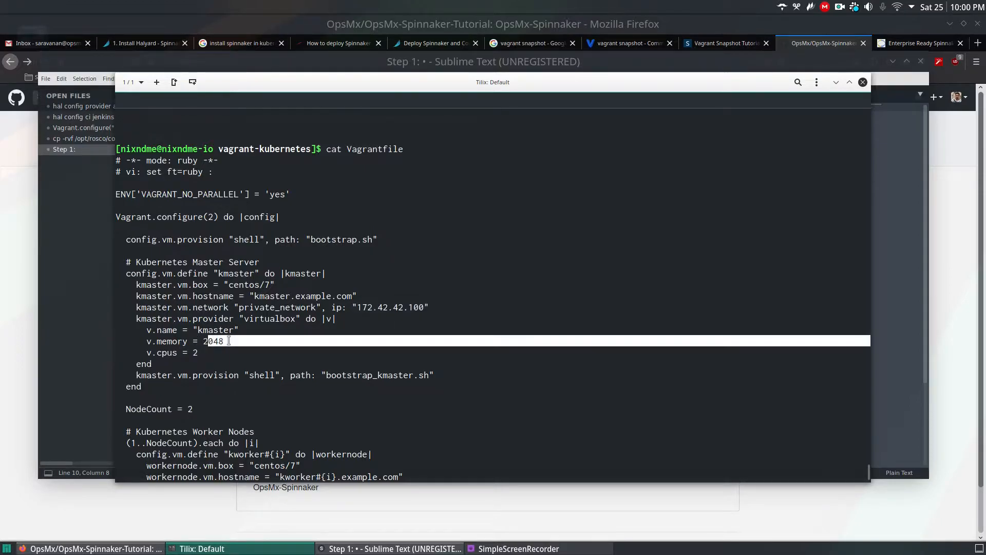
{"action": "double_click", "coordinate": [215, 329]}
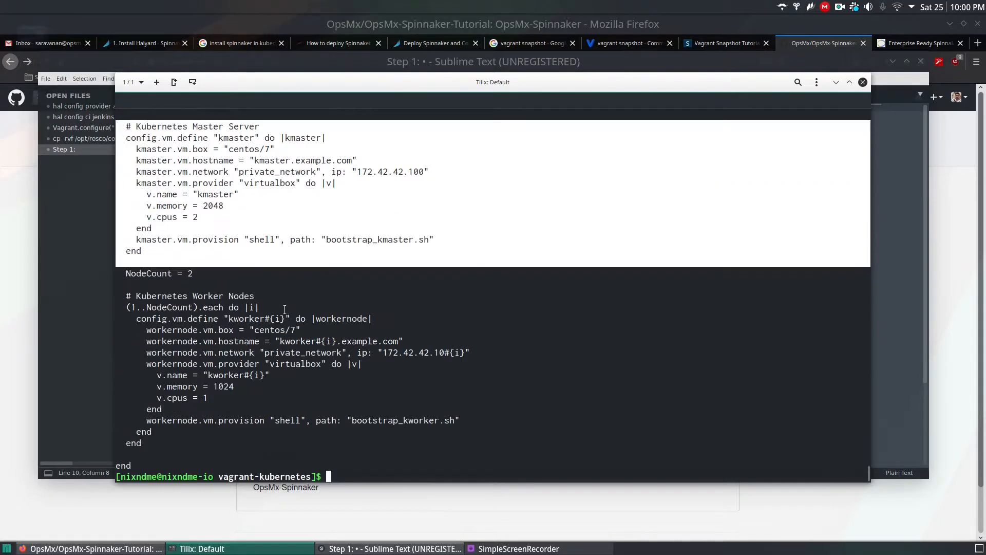
{"action": "double_click", "coordinate": [191, 273]}
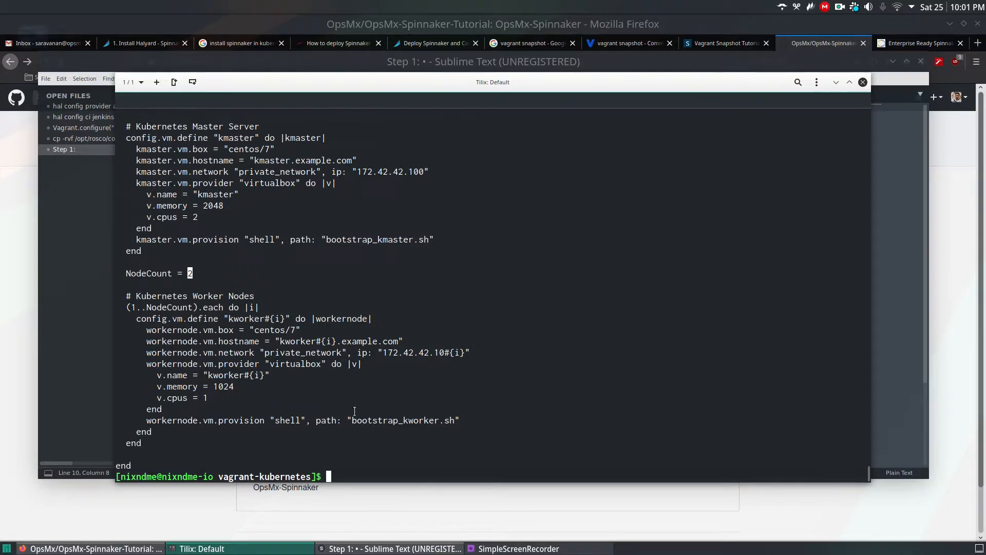
{"action": "double_click", "coordinate": [370, 420]}
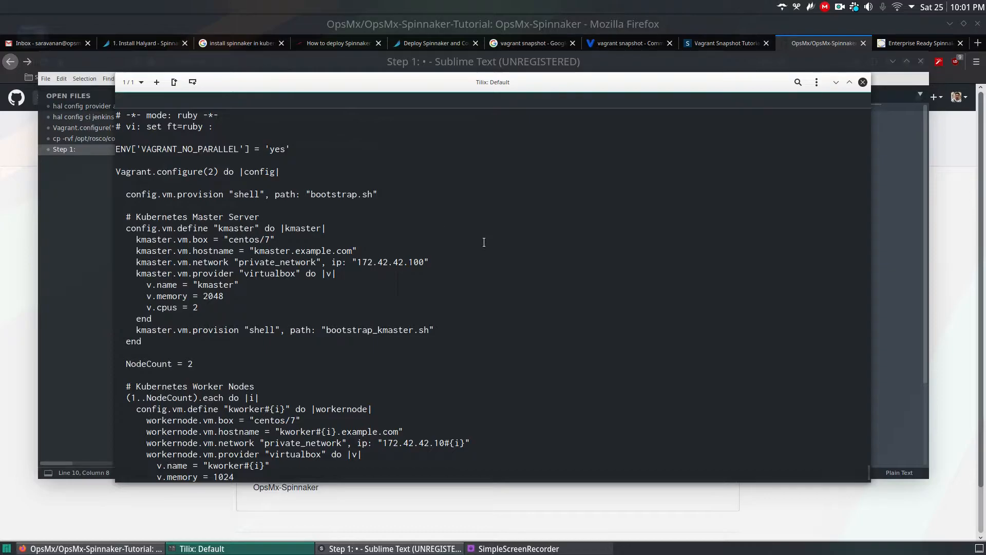
{"action": "type", "text": "cat bootstrap.sh"}
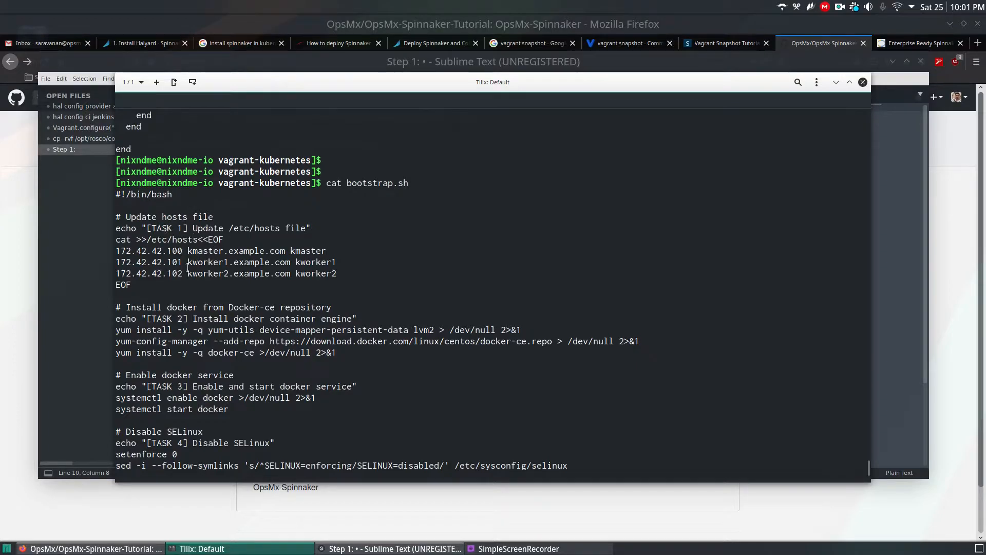
{"action": "left_click_drag", "start_coordinate": [115, 238], "coordinate": [132, 284]}
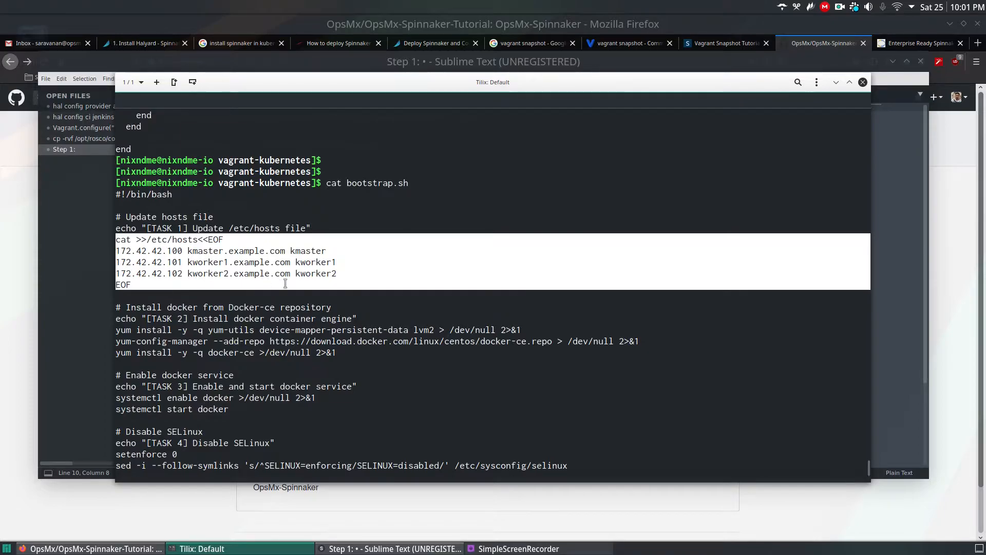
{"action": "scroll", "scroll_direction": "down", "scroll_amount": 3}
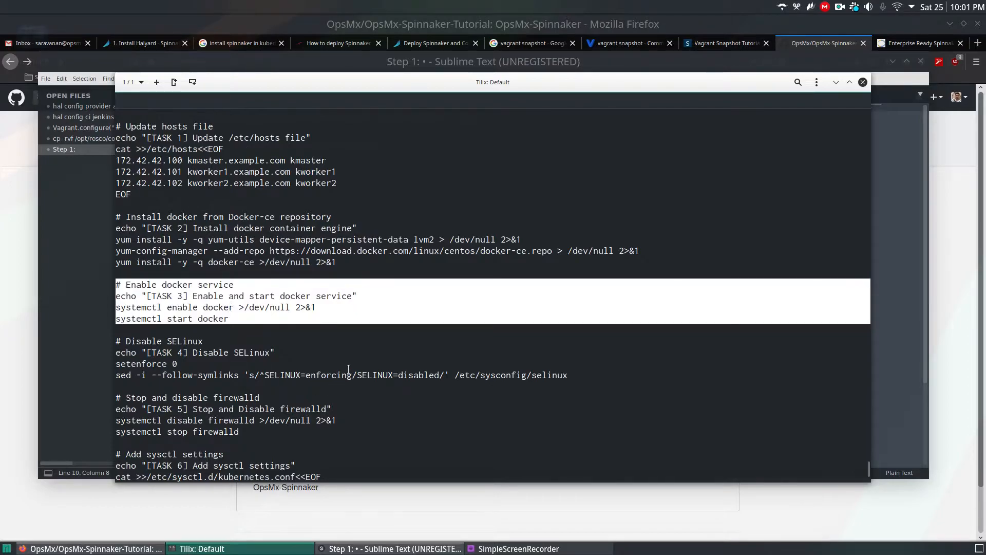
{"action": "scroll", "scroll_direction": "down", "scroll_amount": 3}
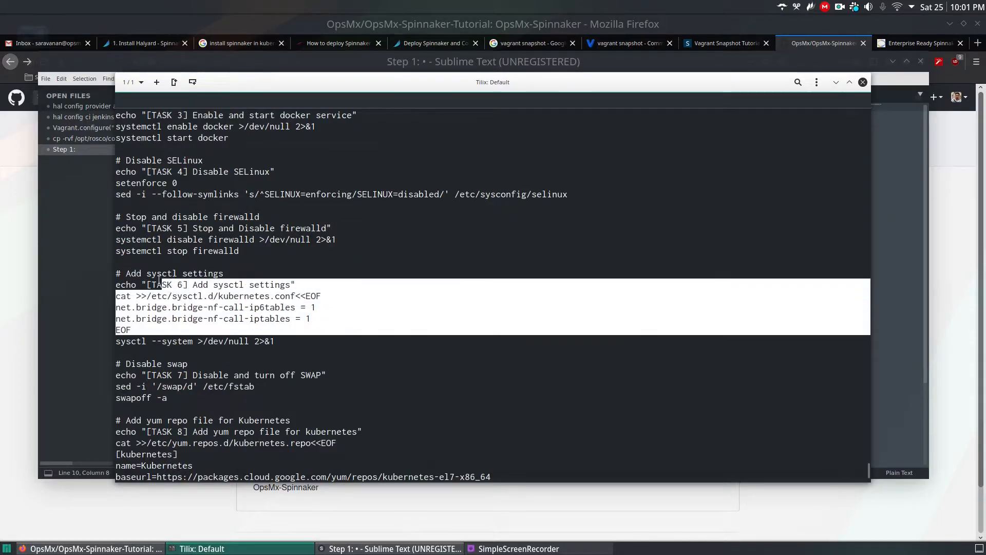
{"action": "scroll", "scroll_direction": "down", "scroll_amount": 3}
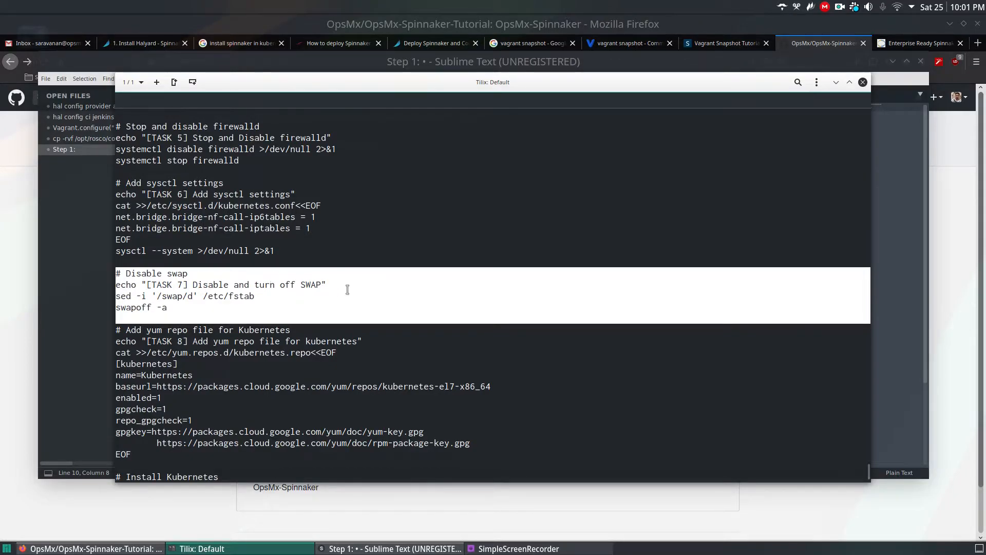
{"action": "scroll", "scroll_direction": "down", "scroll_amount": 3}
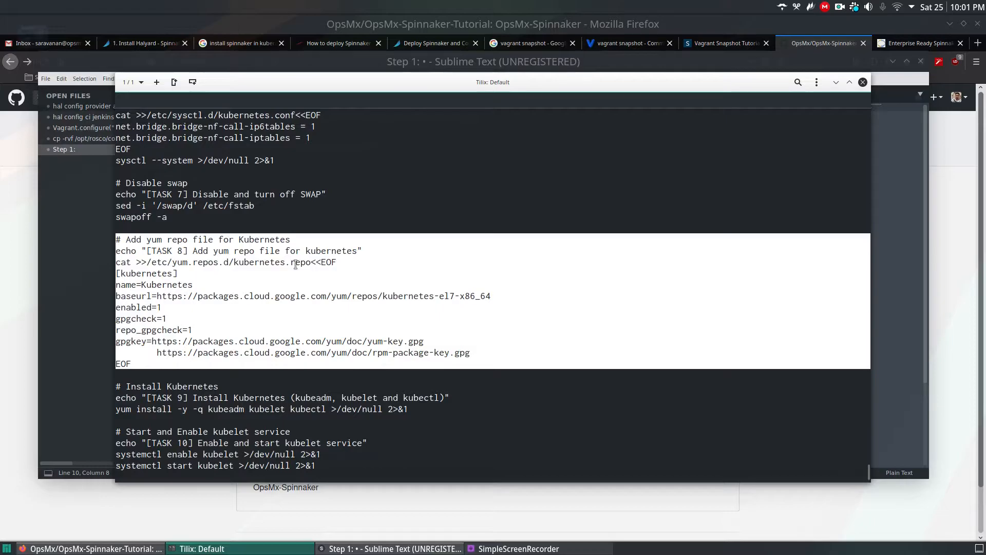
{"action": "scroll", "scroll_direction": "down", "scroll_amount": 3}
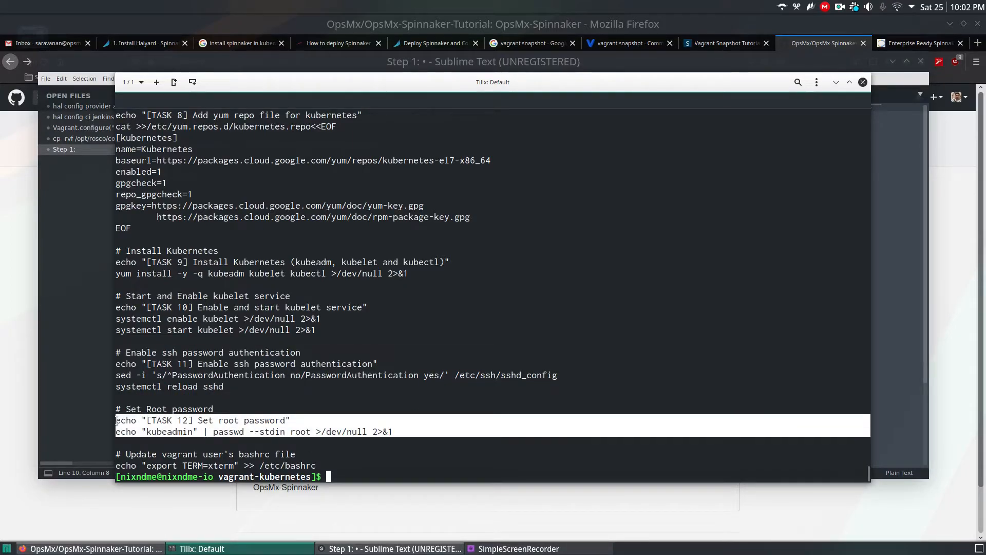
{"action": "double_click", "coordinate": [167, 431]}
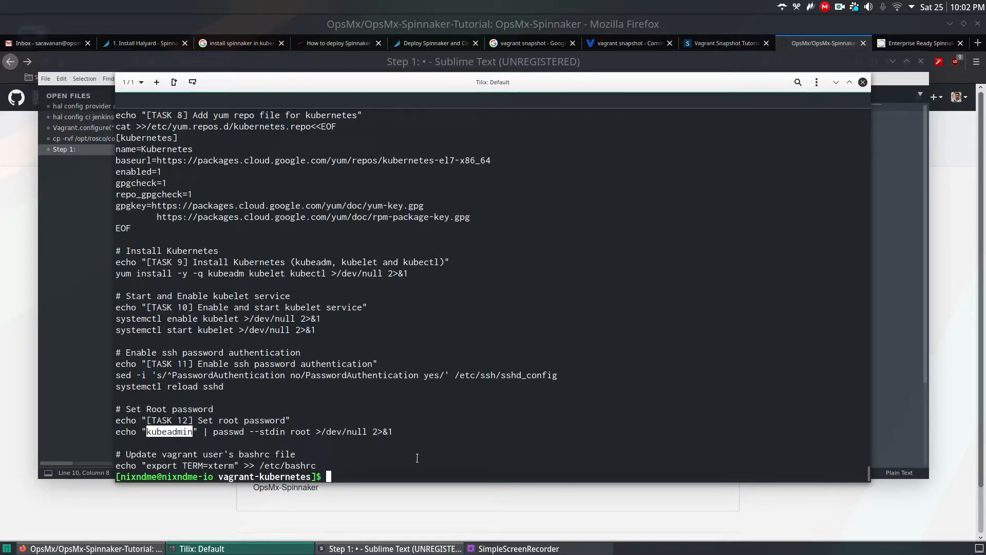
{"action": "type", "text": "ls"}
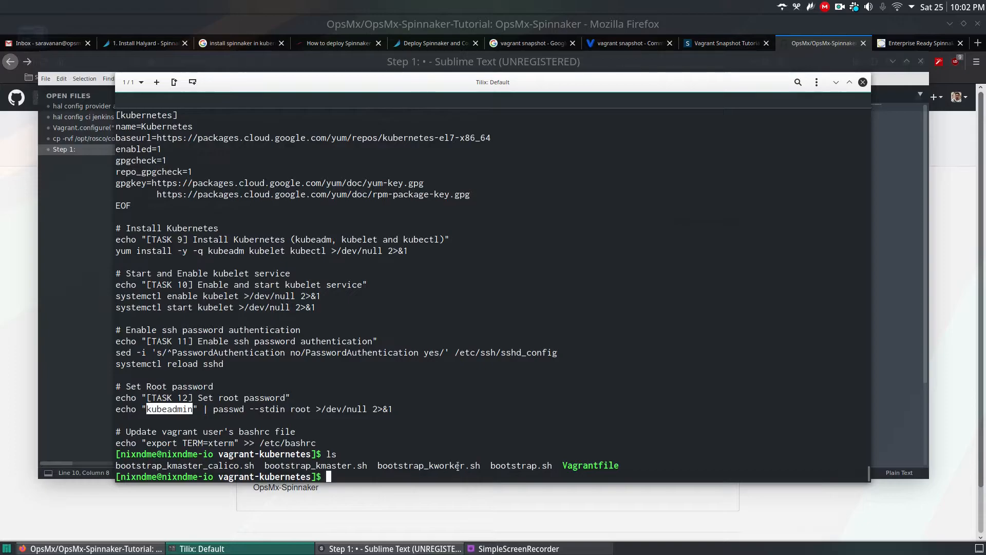
- Print bootstrap_kworker.sh and highlight the joincluster.sh script that workers run
{"action": "type", "text": "cat bootstrap_kworker.sh"}
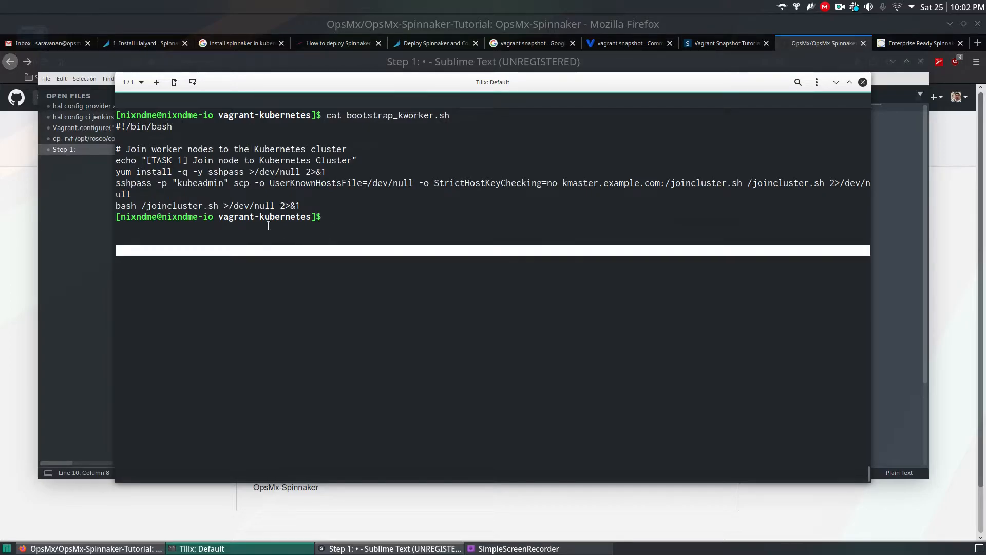
{"action": "double_click", "coordinate": [179, 204]}
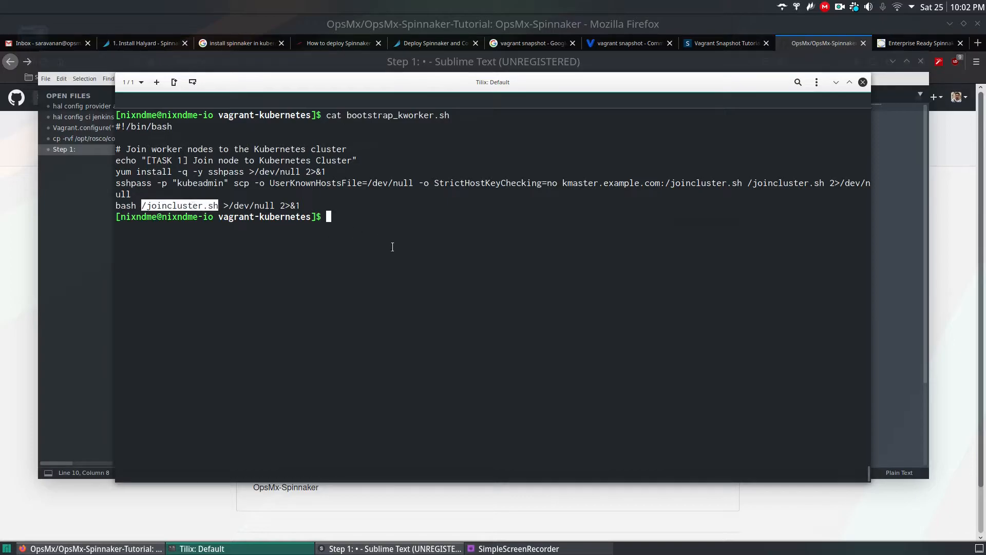
{"action": "type", "text": "ls"}
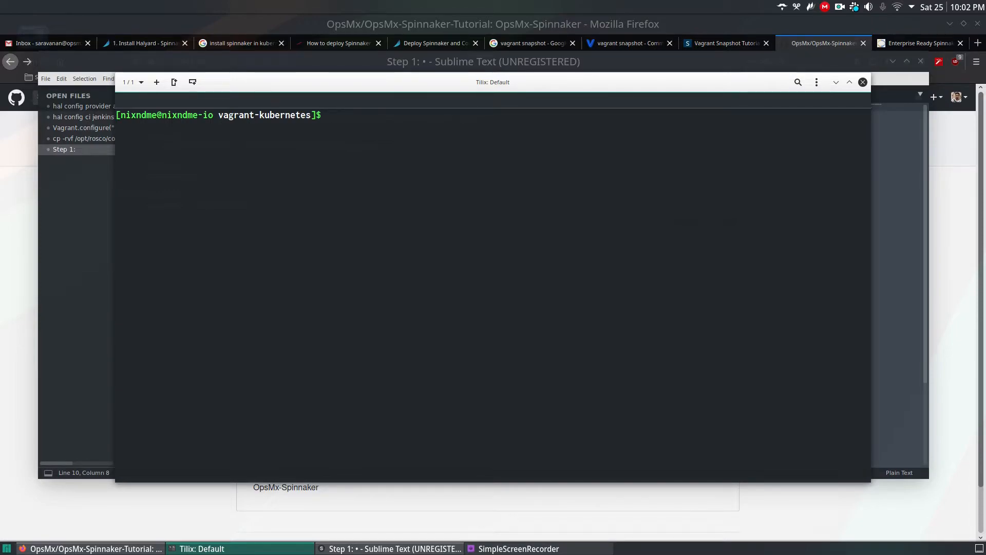
- Run vagrant up to boot and provision kmaster, kworker1 and kworker2
{"action": "type", "text": "vag"}
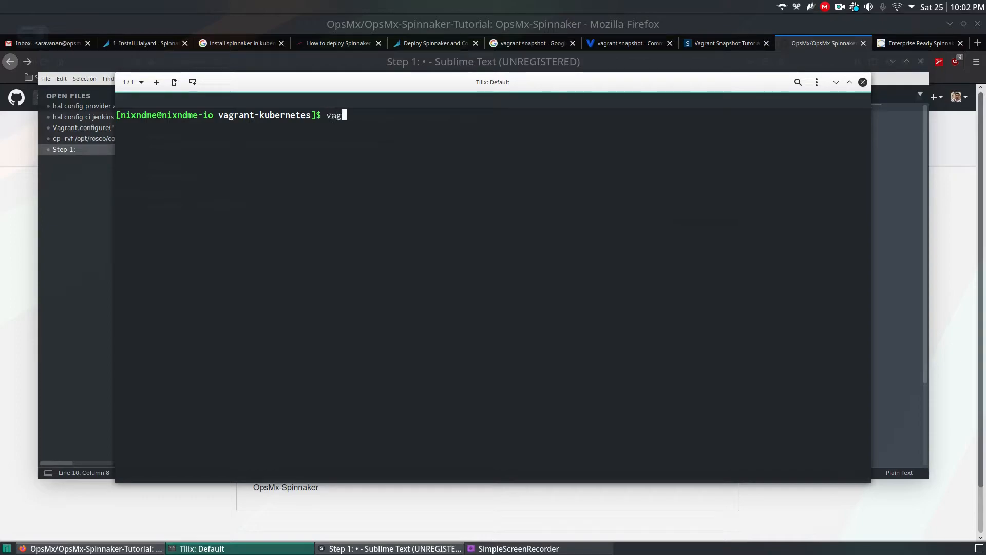
{"action": "type", "text": "rant up"}
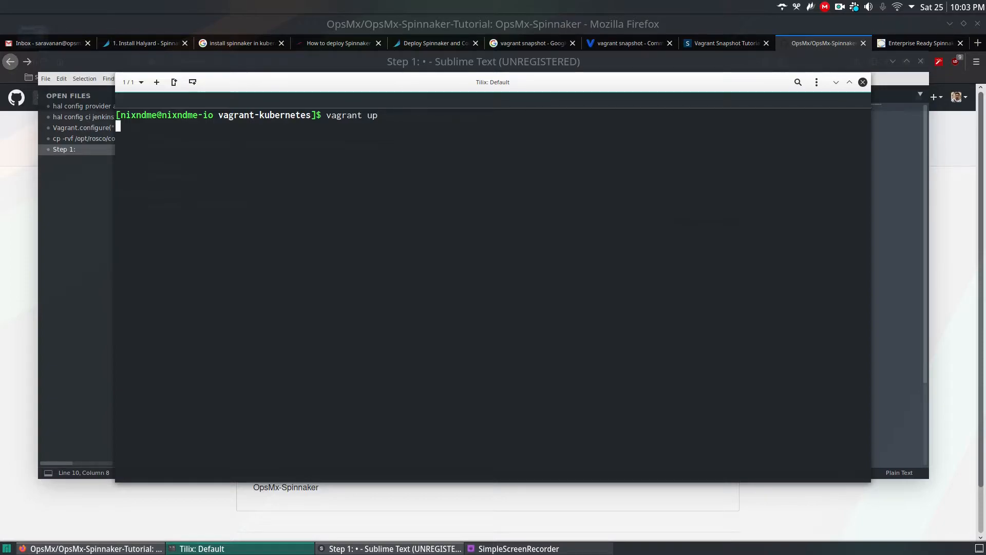
{"action": "key", "text": "Return"}
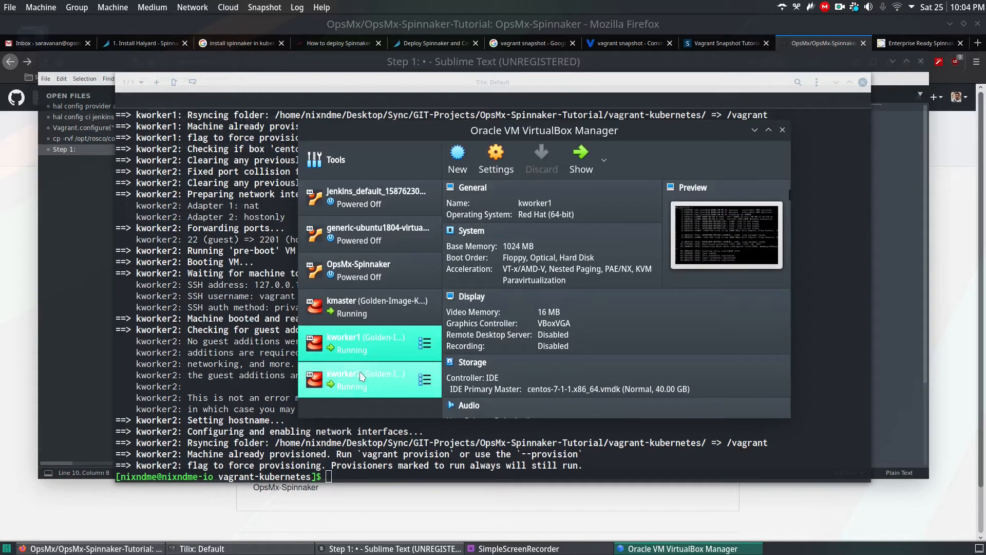
- Check a worker VM's details in VirtualBox Manager, with all three machines Running
{"action": "left_click", "coordinate": [364, 379]}
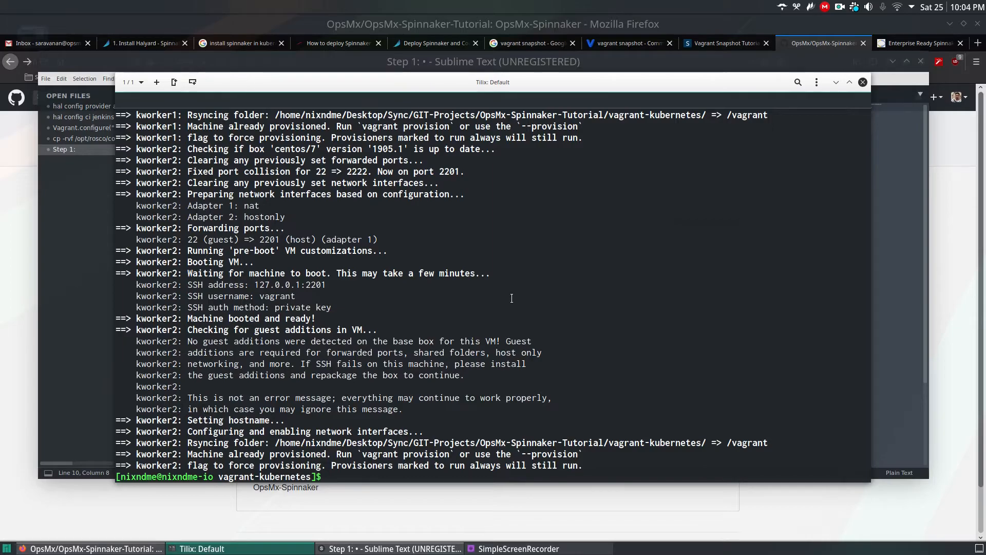
{"action": "mouse_move", "coordinate": [426, 282]}
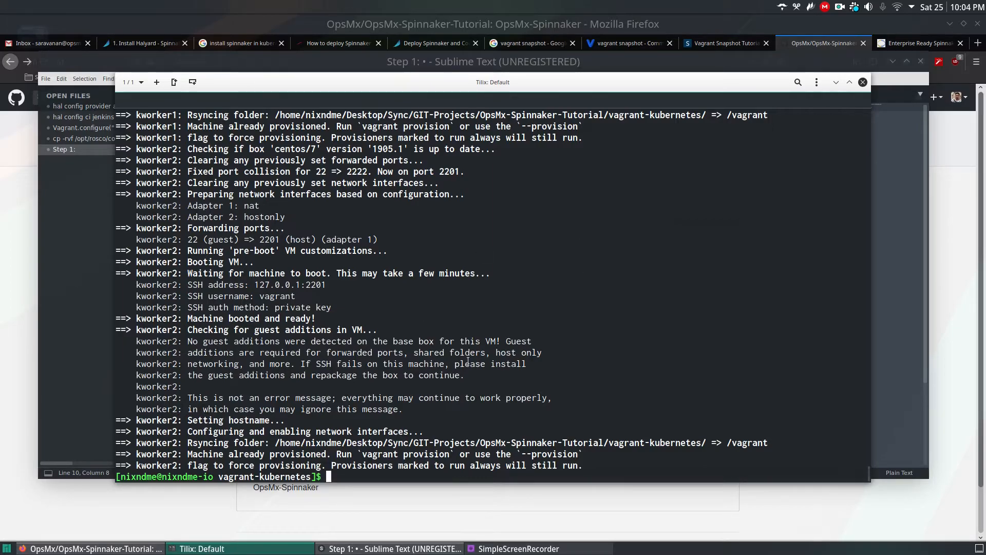
{"action": "mouse_move", "coordinate": [476, 407]}
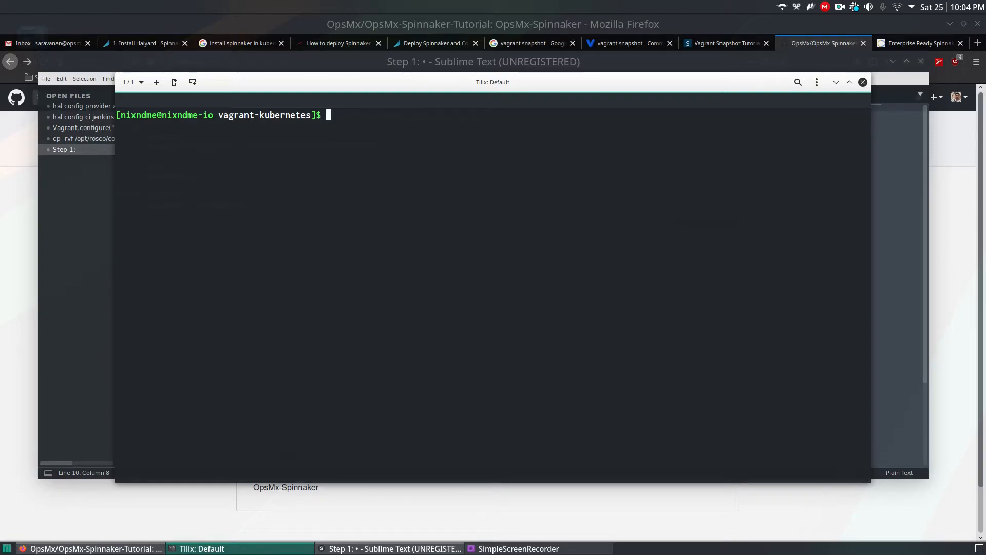
- Type the 'vagrant snapshot save <machinename> <snapshot>' syntax, then cancel it with Ctrl+C
{"action": "type", "text": "vagrant"}
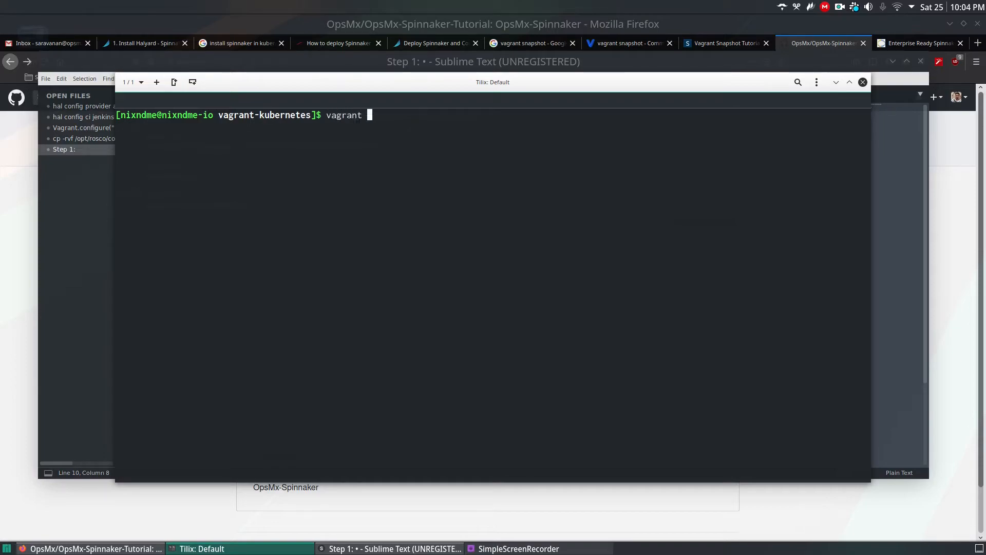
{"action": "type", "text": "snap"}
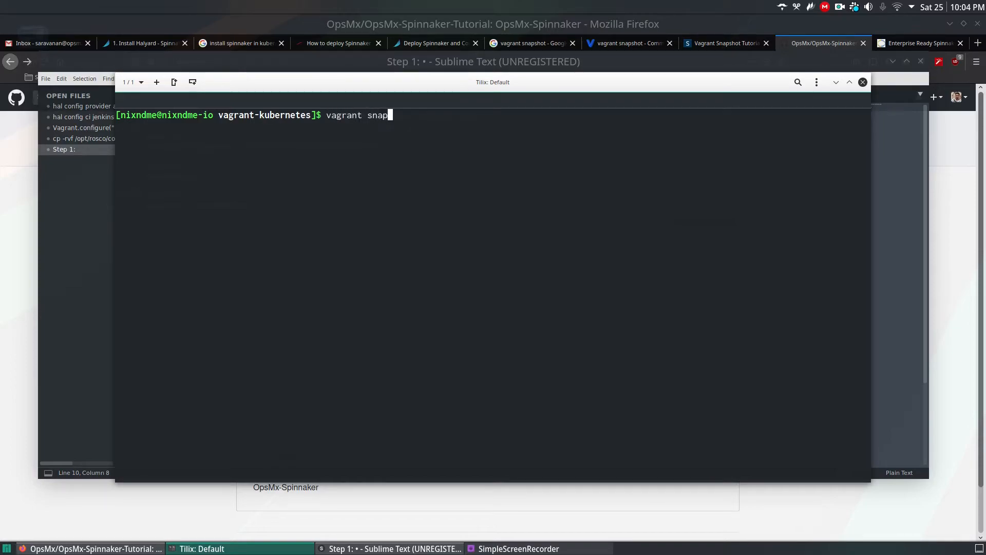
{"action": "type", "text": "shot save < m>"}
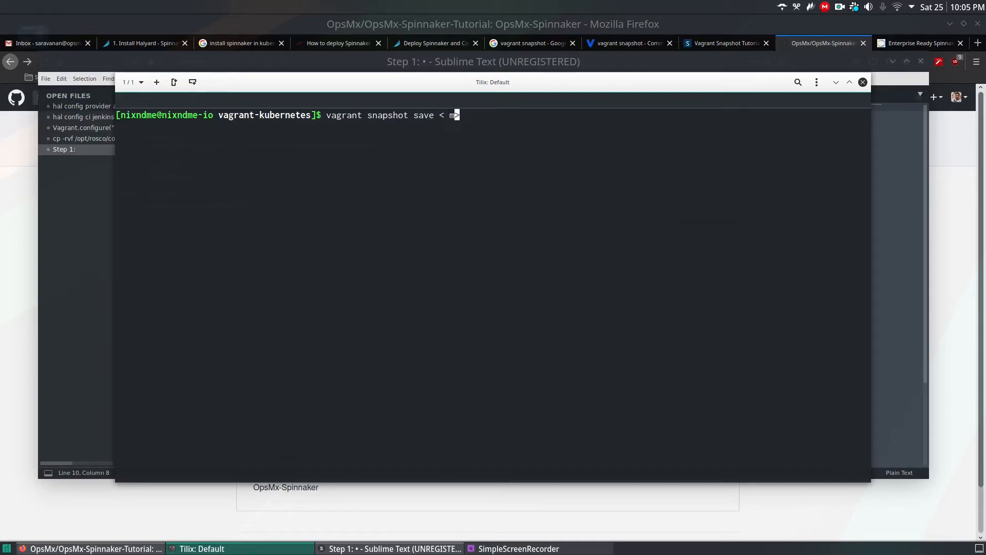
{"action": "type", "text": "achinename"}
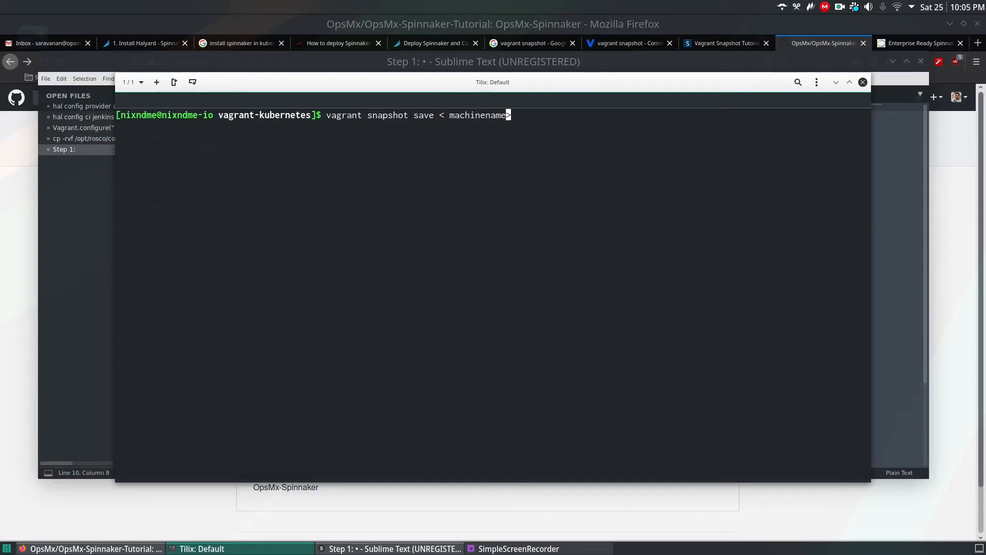
{"action": "type", "text": ">"}
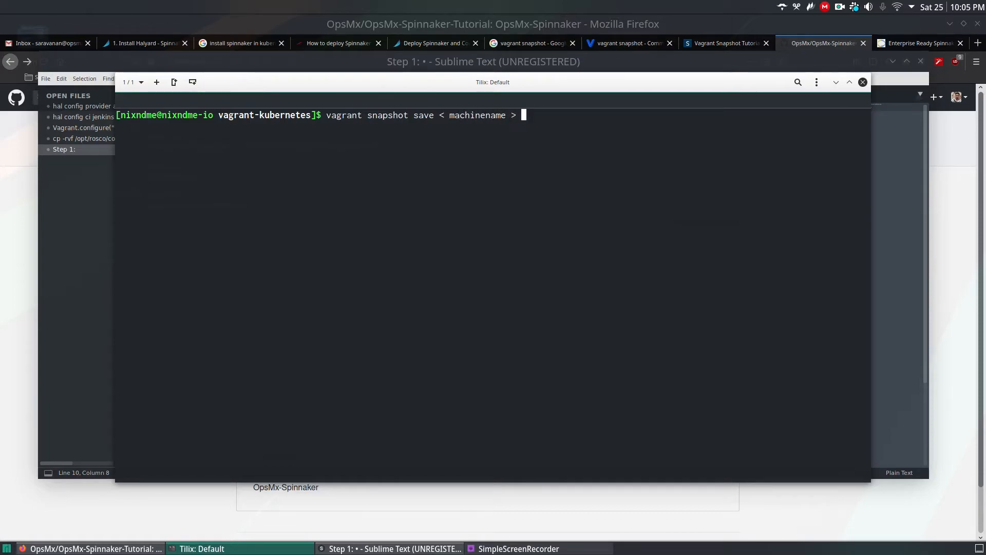
{"action": "type", "text": "<sna>"}
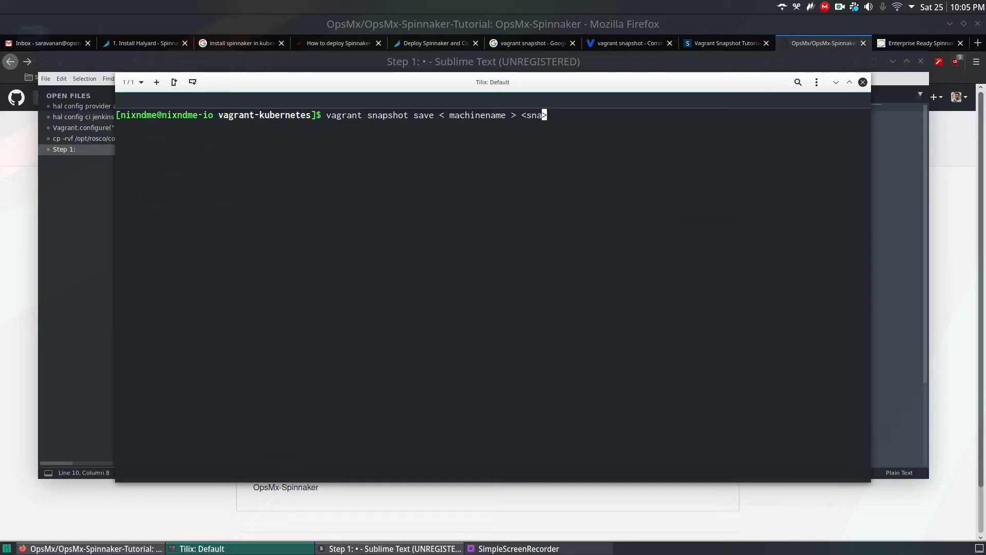
{"action": "type", "text": "pshot>"}
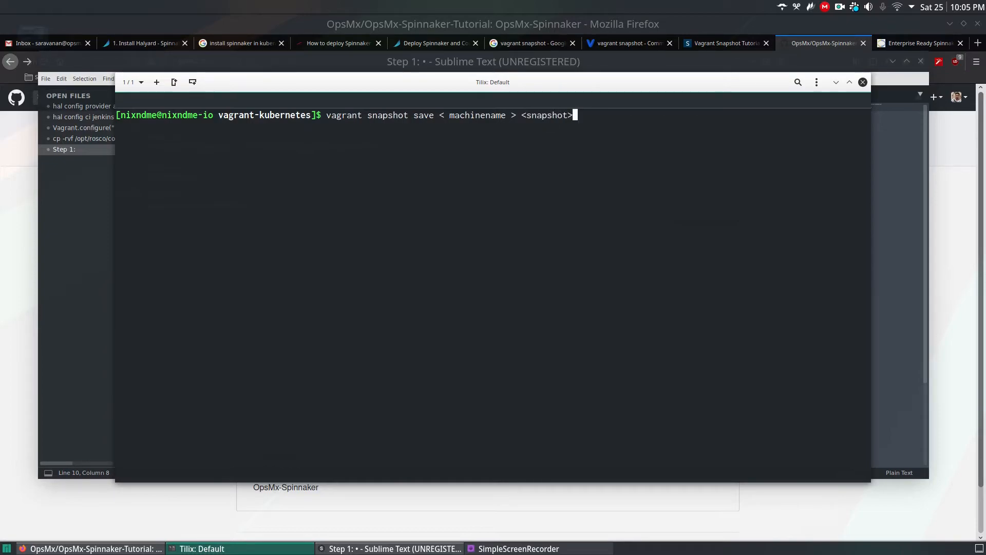
{"action": "key", "text": "ctrl+c"}
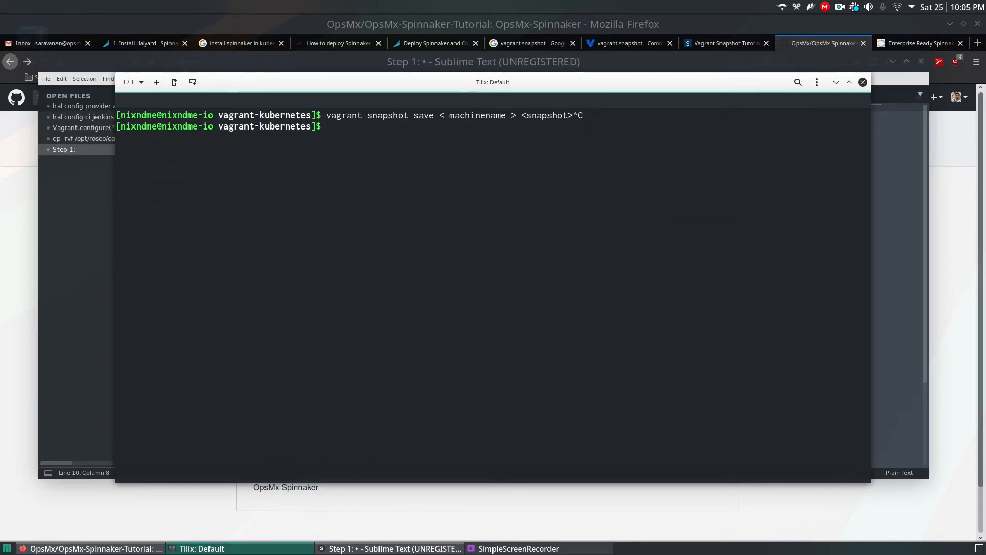
- Run 'vagrant snapshot list', showing Golden-Image-Kmaster, Golden-Image-Kworker1 and Golden-Image-Kworker2
{"action": "type", "text": "vagrant sn"}
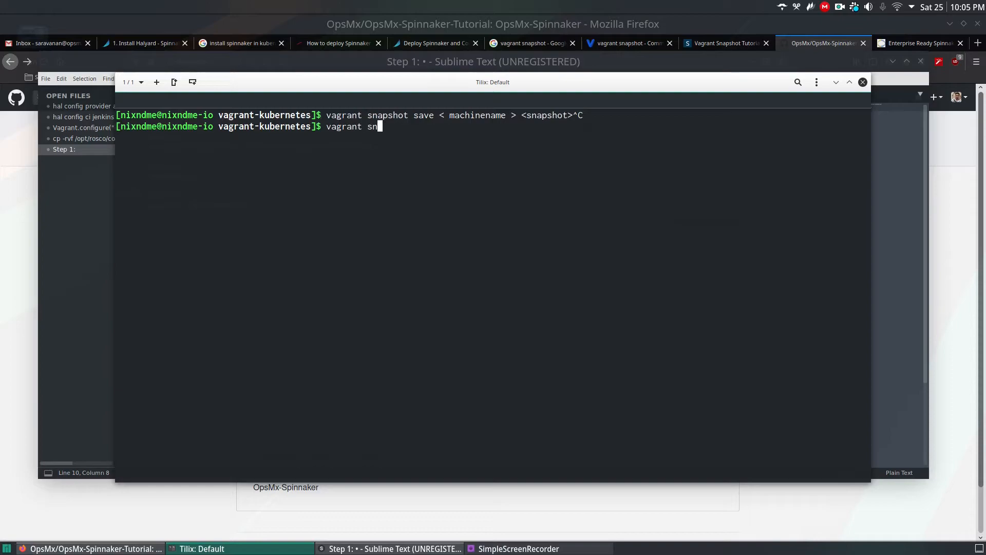
{"action": "type", "text": "apshot list"}
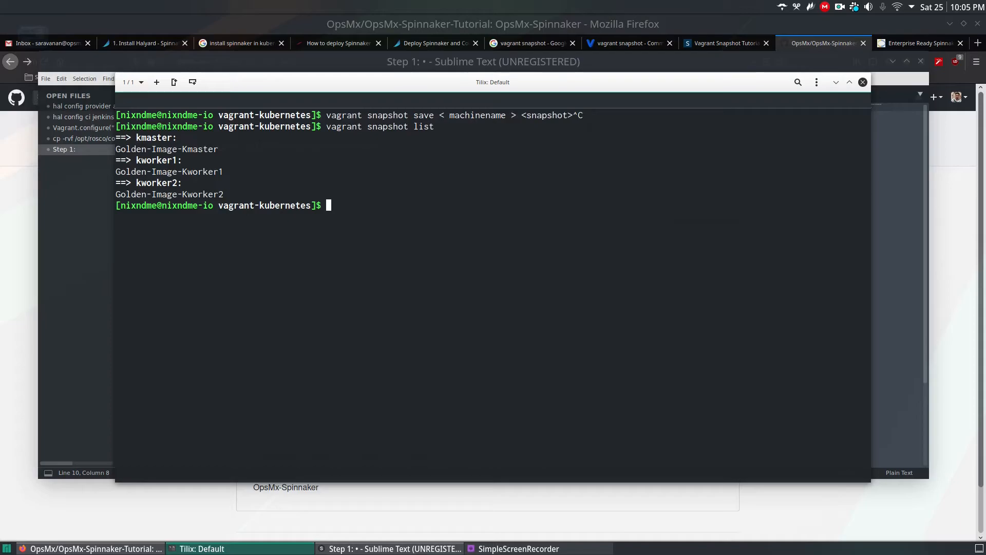
{"action": "type", "text": "ls -la"}
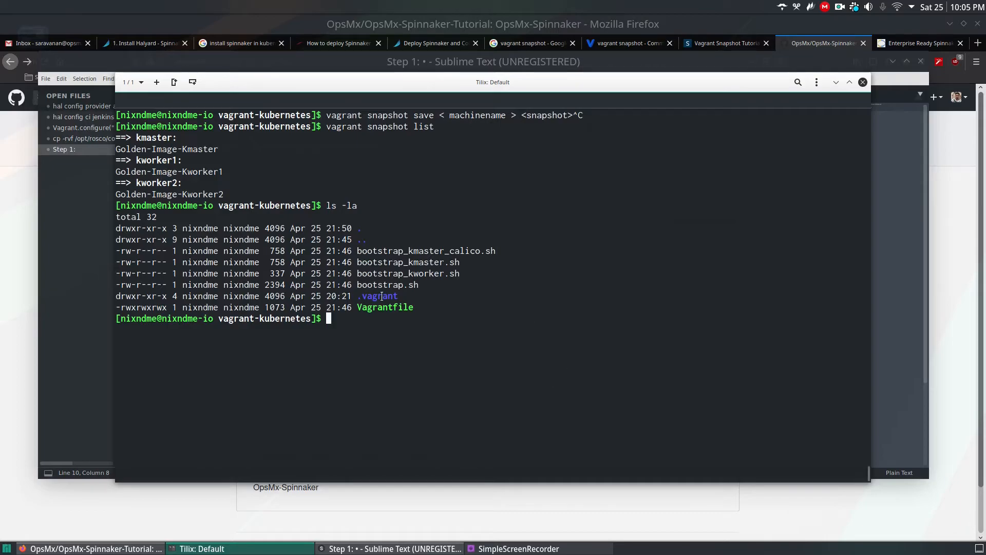
- Highlight the hidden .vagrant directory in the ls -la listing
{"action": "double_click", "coordinate": [377, 296]}
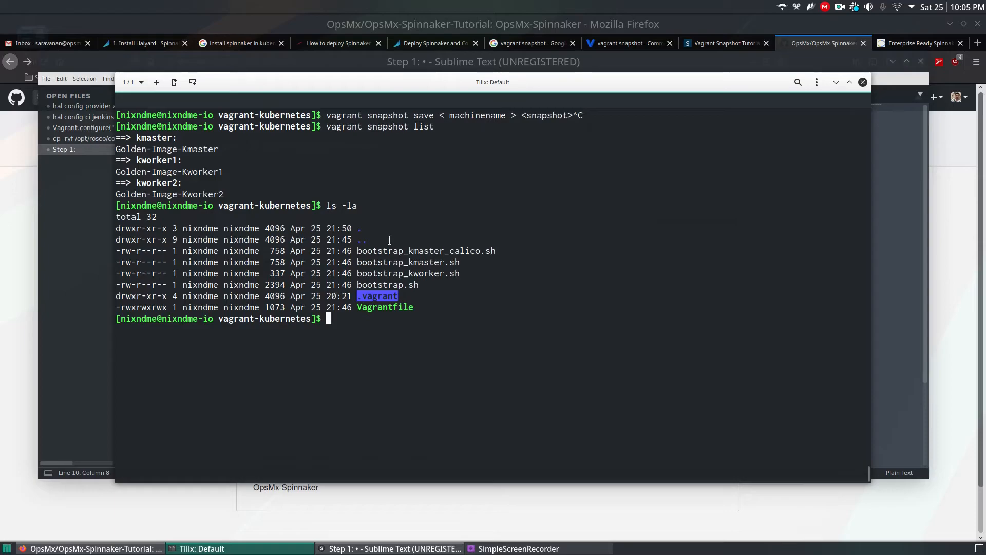
{"action": "mouse_move", "coordinate": [430, 299]}
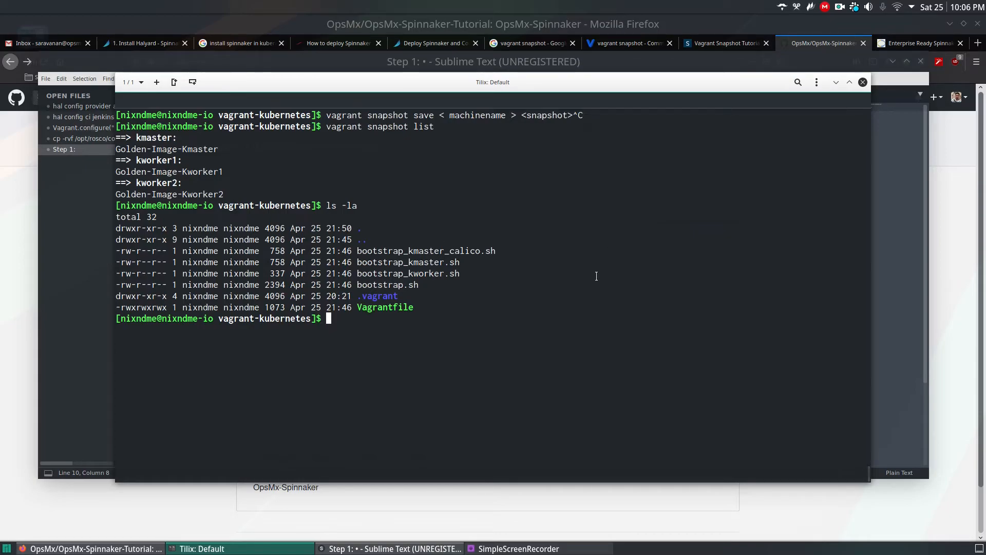
- Log into the kmaster machine with 'vagrant ssh kmaster'
{"action": "type", "text": "vagrant"}
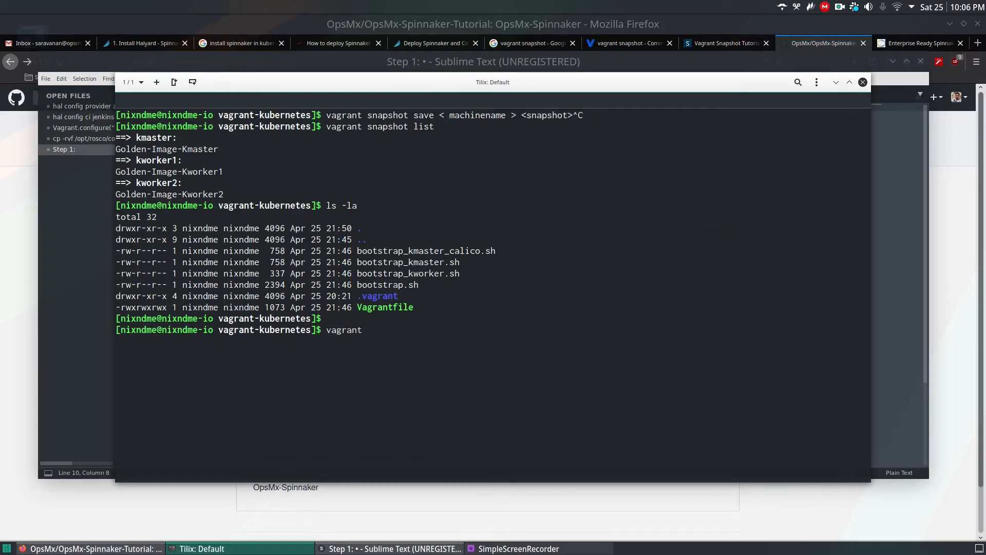
{"action": "type", "text": "ssh"}
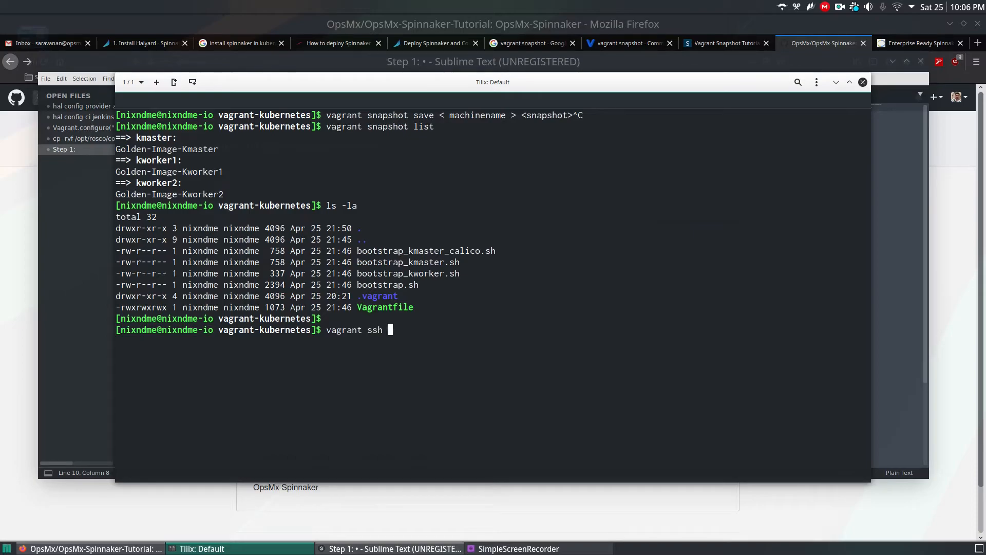
{"action": "type", "text": "kmaster"}
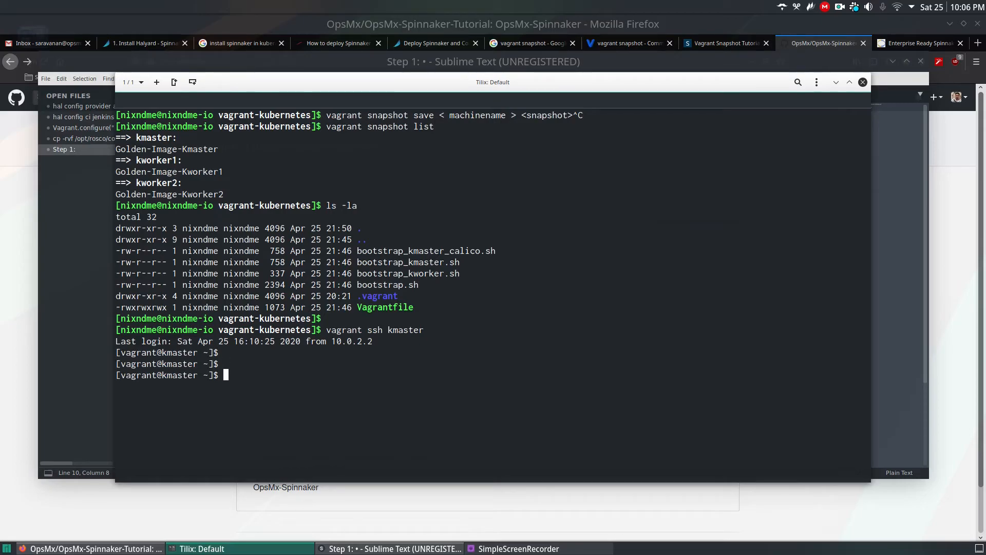
- Run 'kubectl get nodes', showing all three nodes Ready, and highlight kmaster's master role
{"action": "type", "text": "kubectl"}
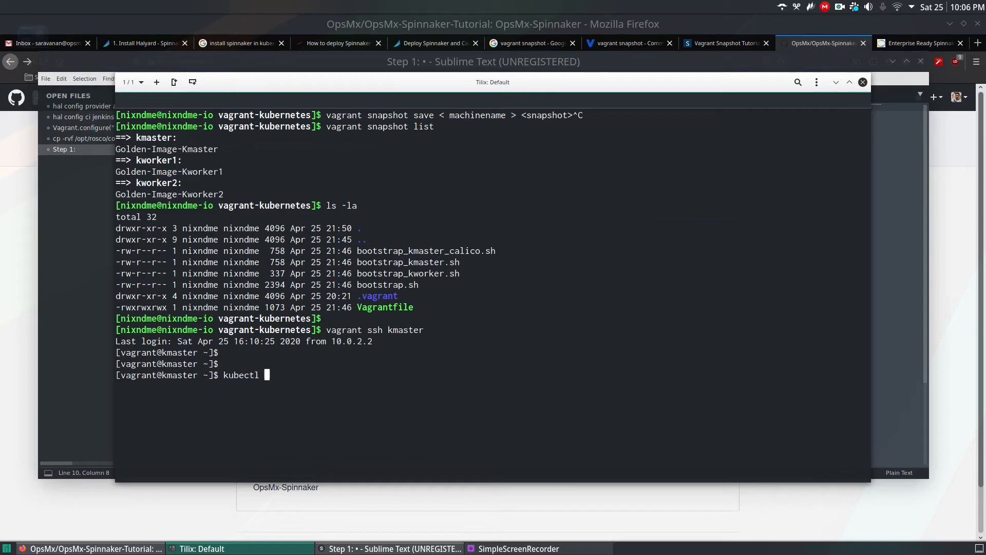
{"action": "type", "text": "get nodes"}
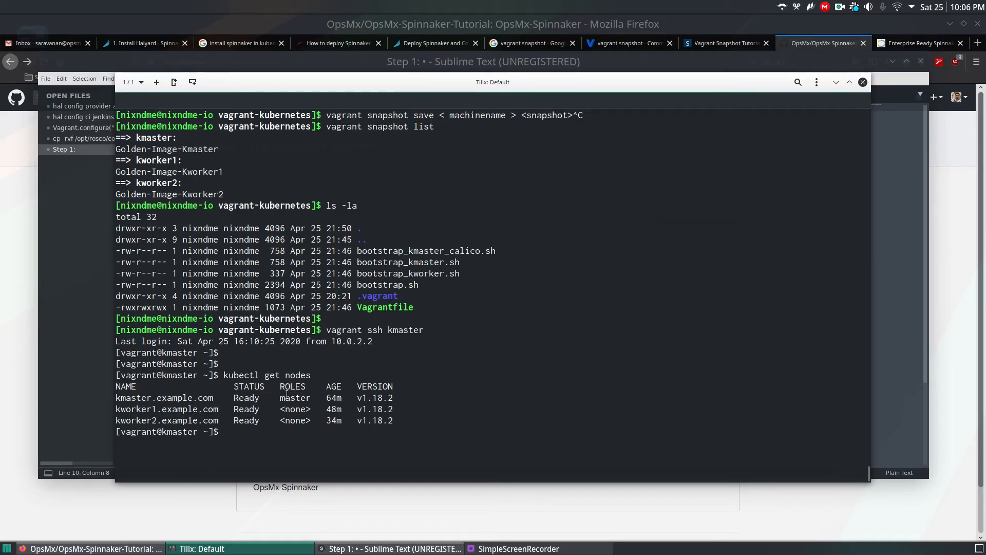
{"action": "double_click", "coordinate": [294, 398]}
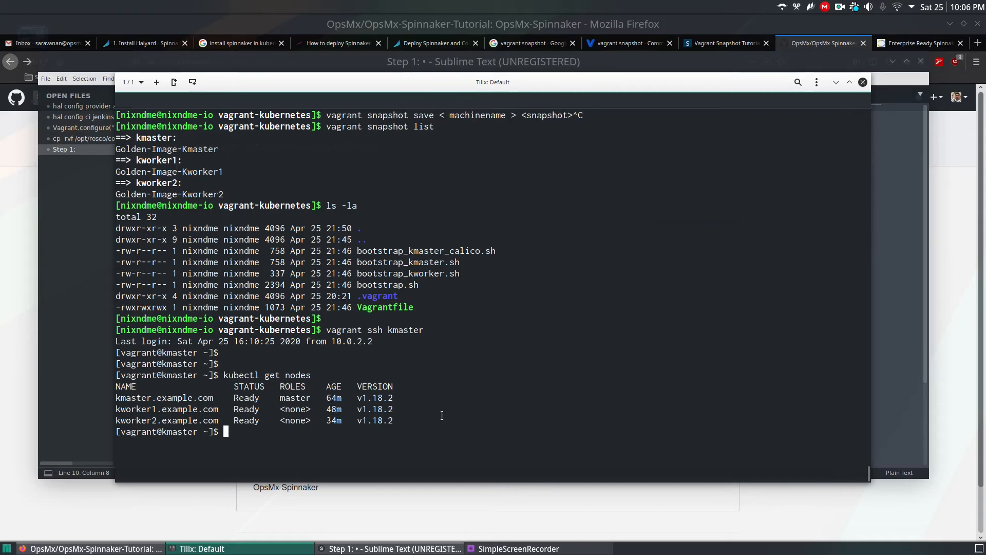
{"action": "mouse_move", "coordinate": [519, 382]}
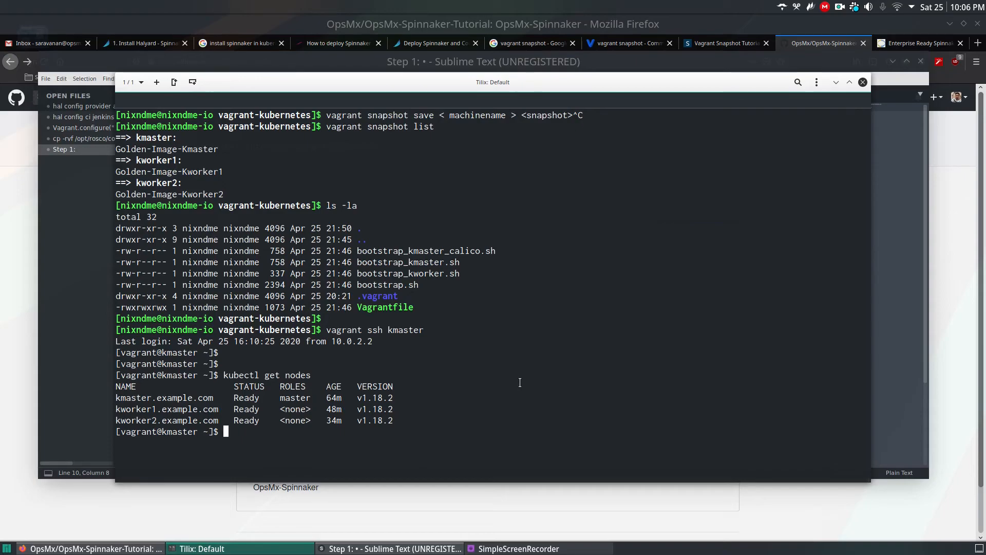
- Run 'kubectl get po --all-namespaces' and highlight the kube-apiserver pod name in the output
{"action": "type", "text": "kubectl g"}
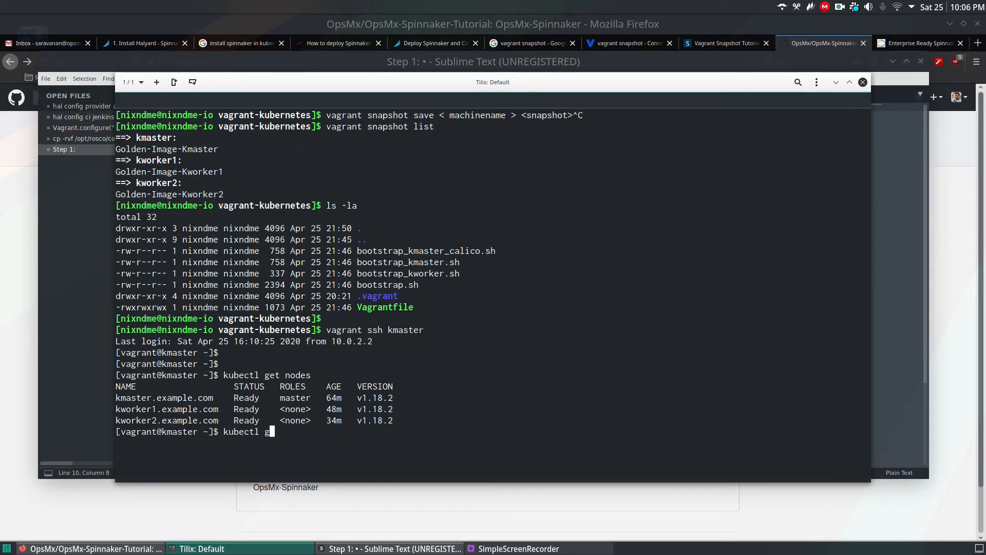
{"action": "type", "text": "et po"}
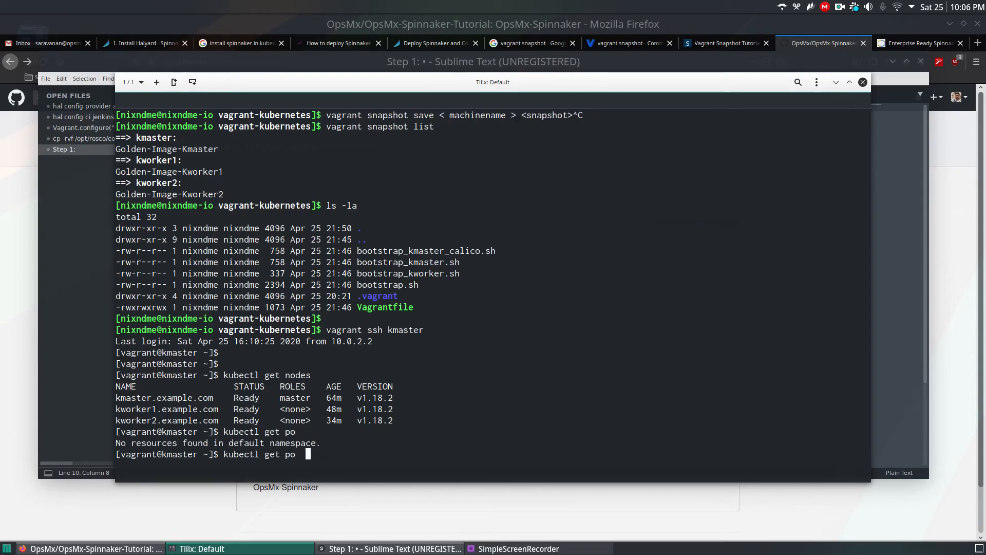
{"action": "type", "text": "--aal"}
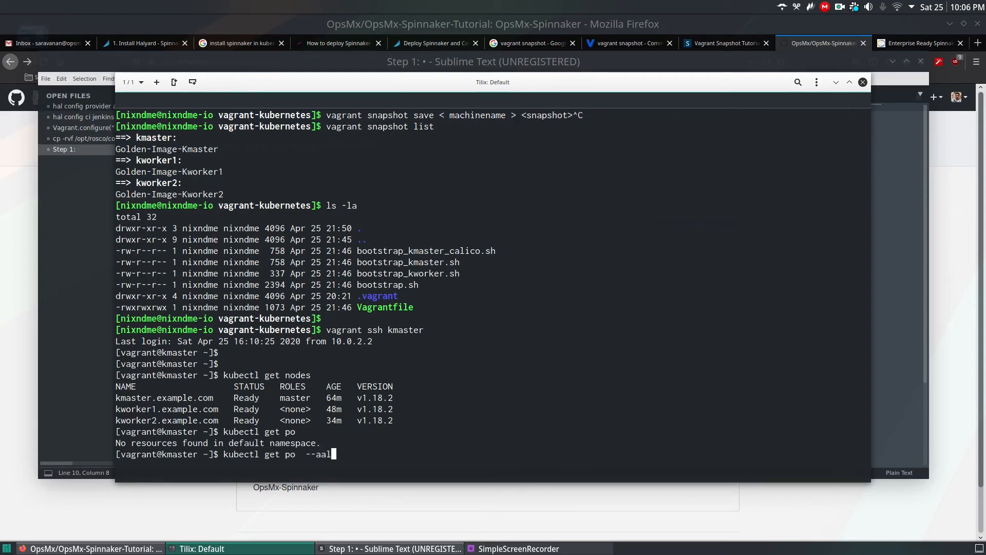
{"action": "type", "text": "l-namespace"}
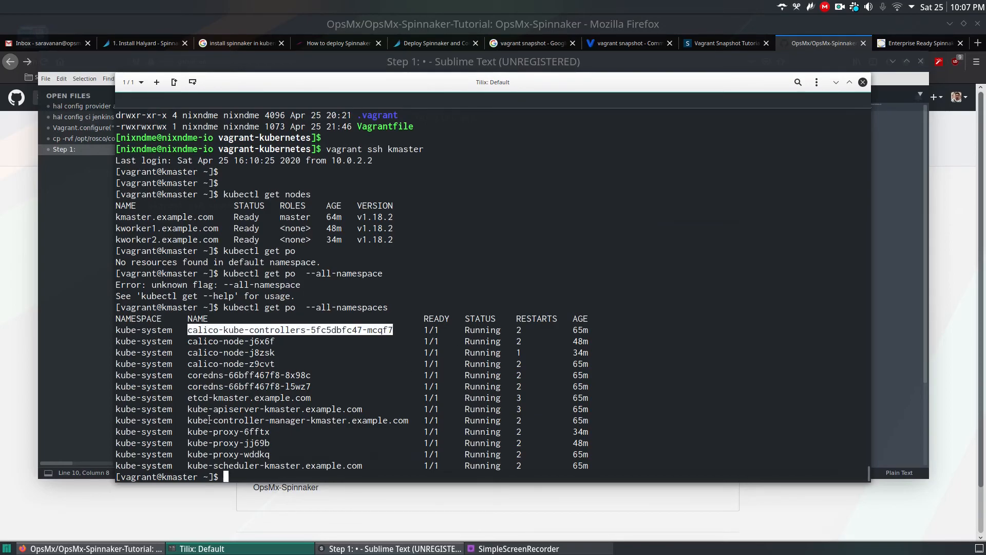
{"action": "double_click", "coordinate": [274, 409]}
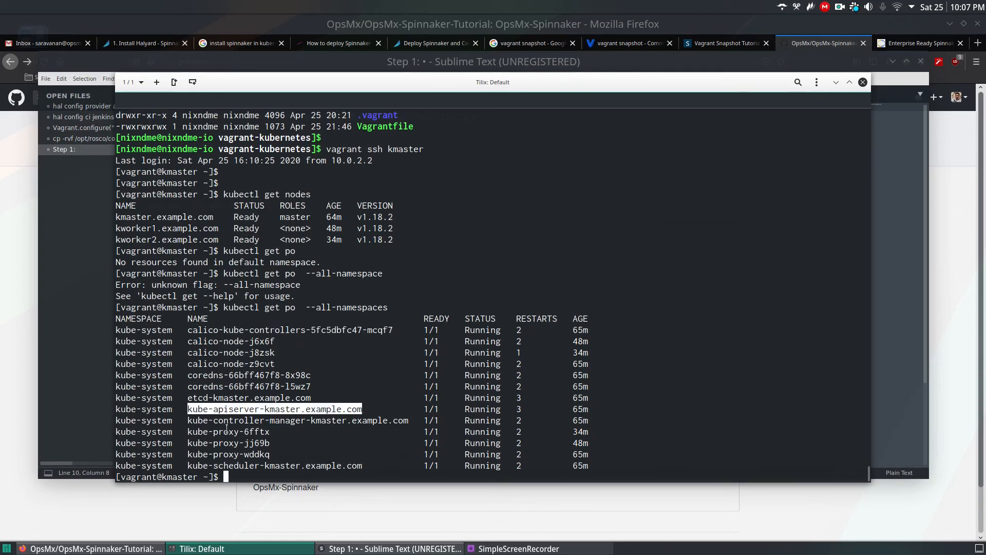
{"action": "mouse_move", "coordinate": [308, 365]}
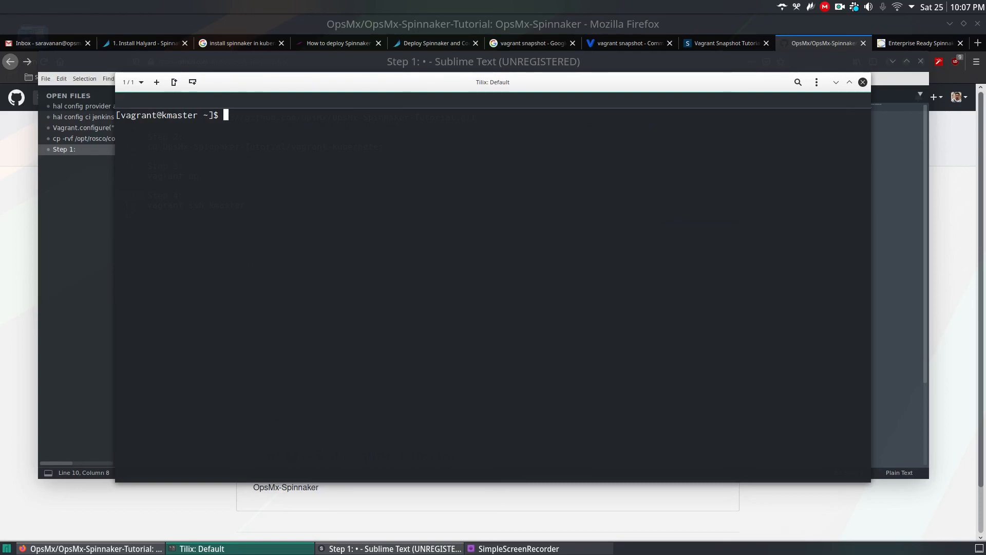
{"action": "mouse_move", "coordinate": [789, 196]}
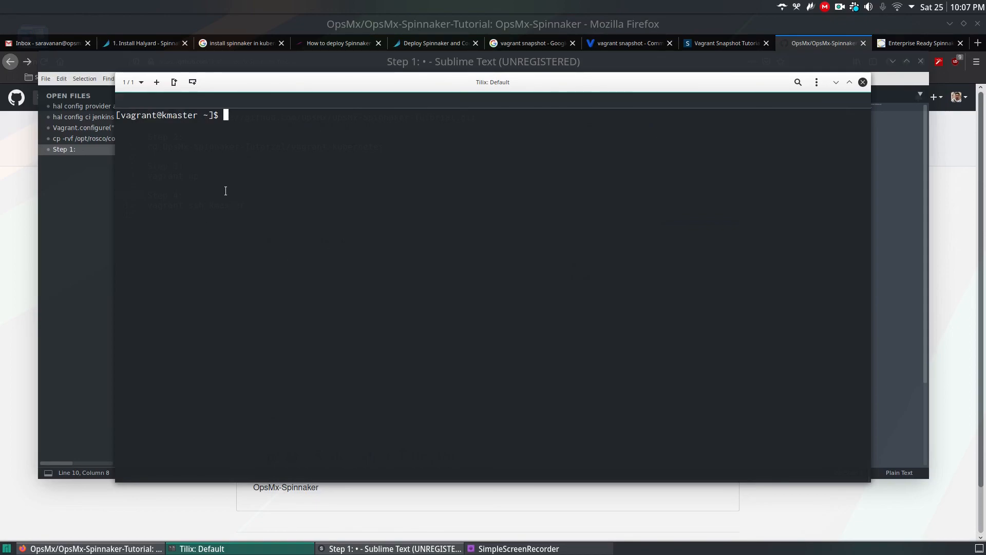
{"action": "mouse_move", "coordinate": [848, 62]}
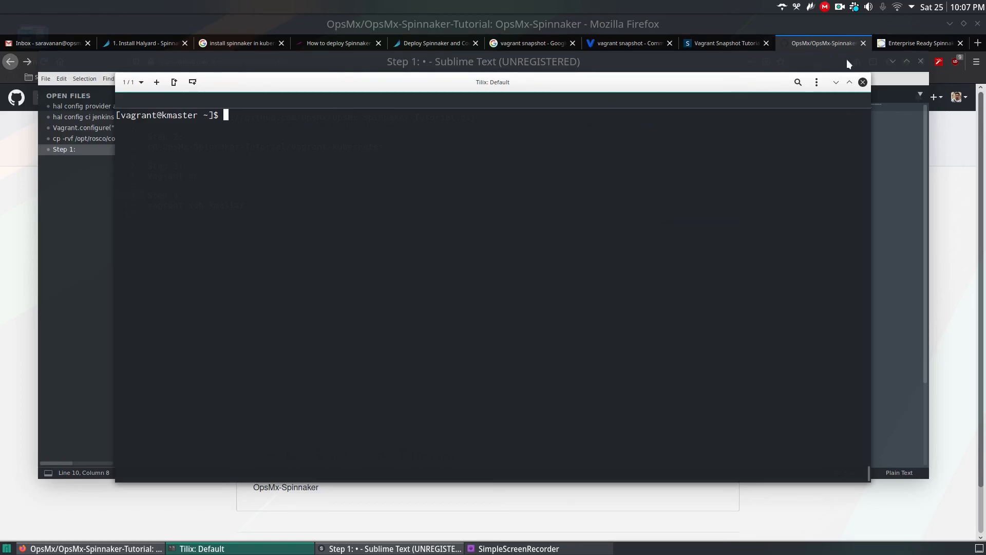